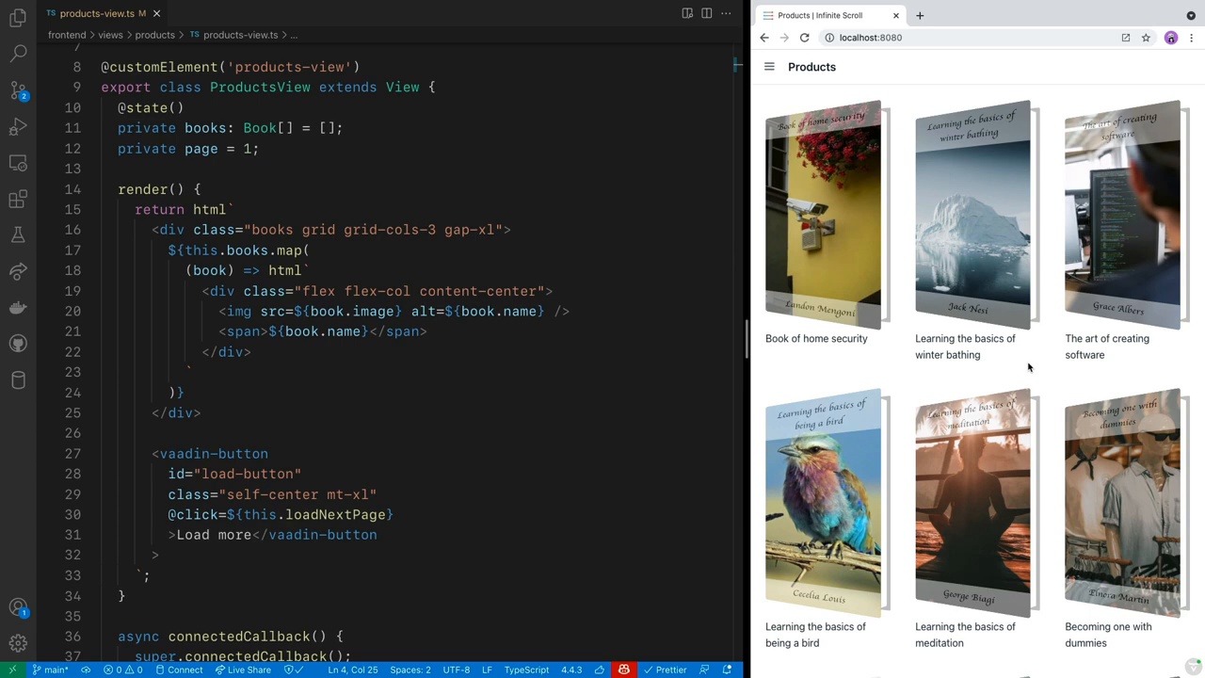
Step: Scroll the Products page down to the Load more button to fetch the next batch of books
scroll(down, 3)
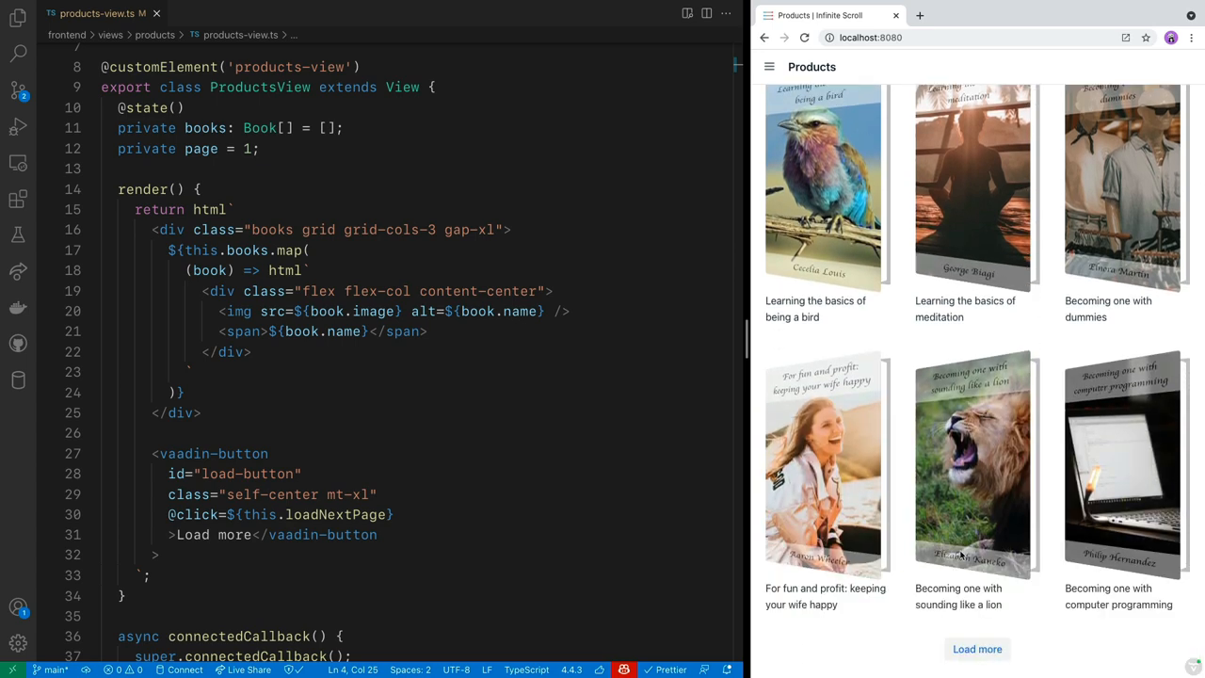
scroll(down, 3)
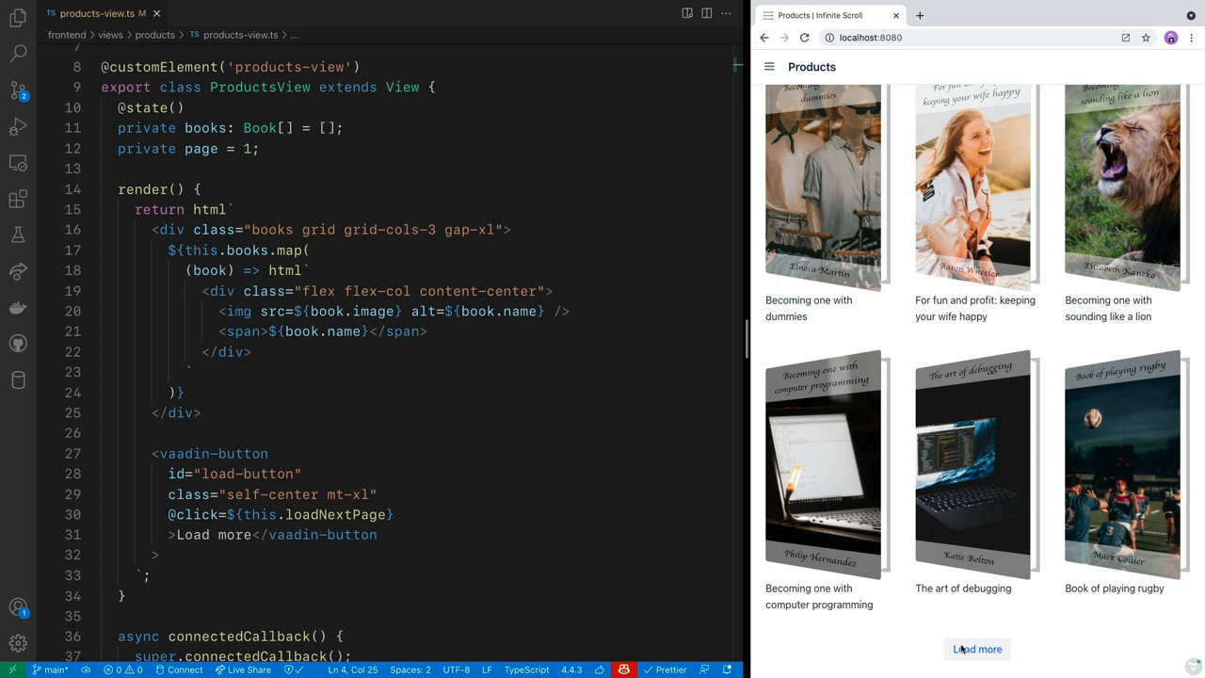
mouse_move(948, 640)
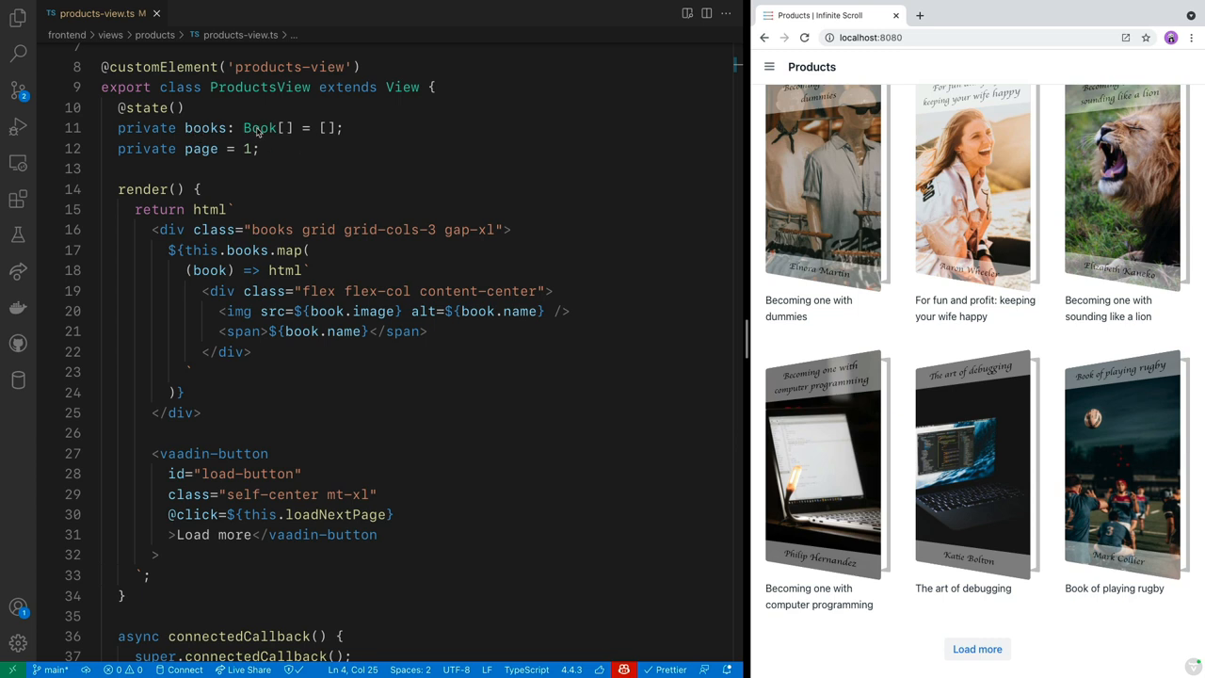
mouse_move(674, 262)
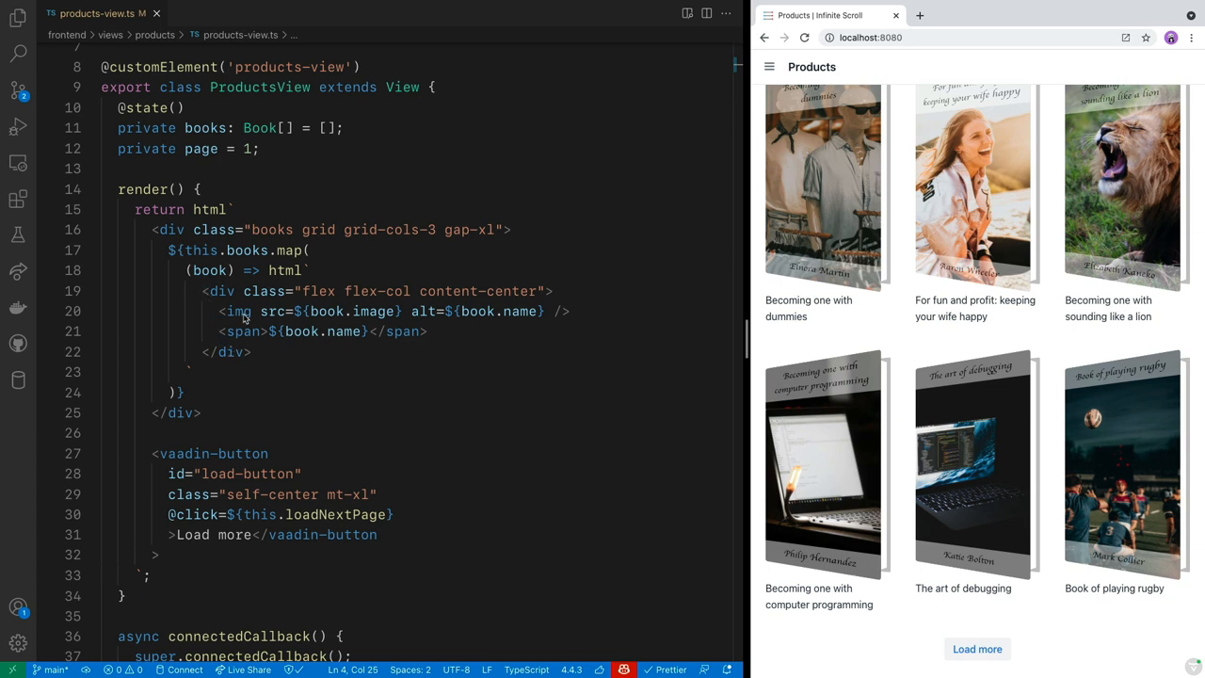
mouse_move(329, 331)
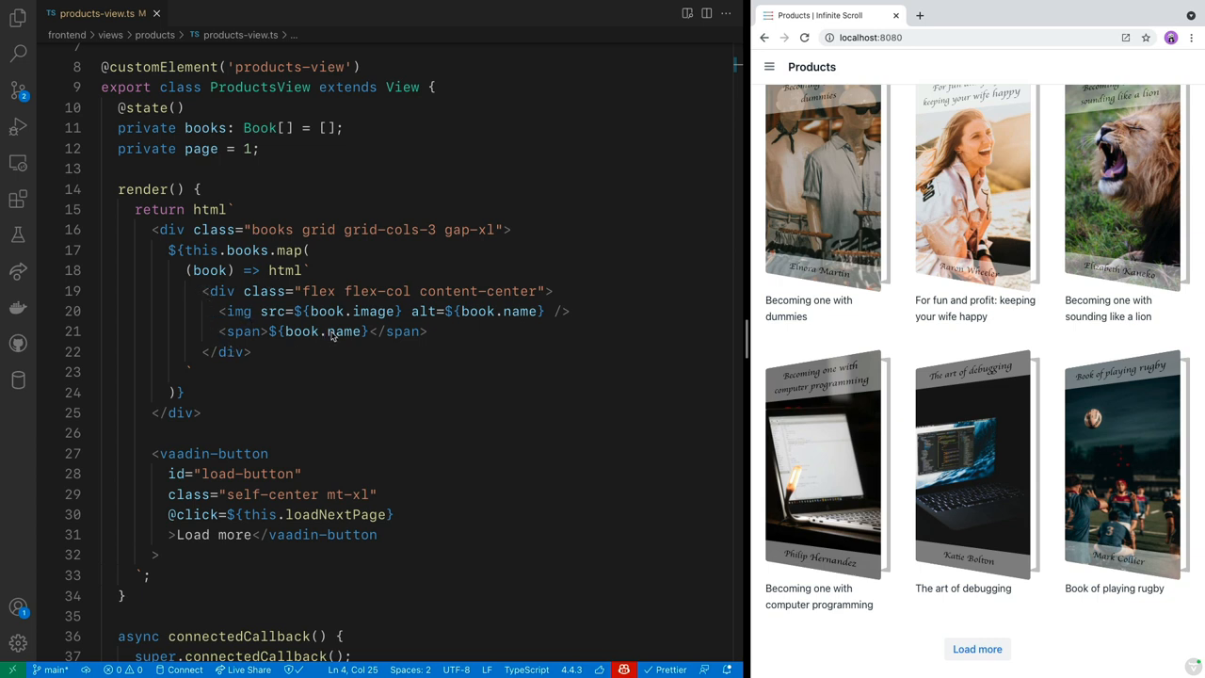
scroll(down, 3)
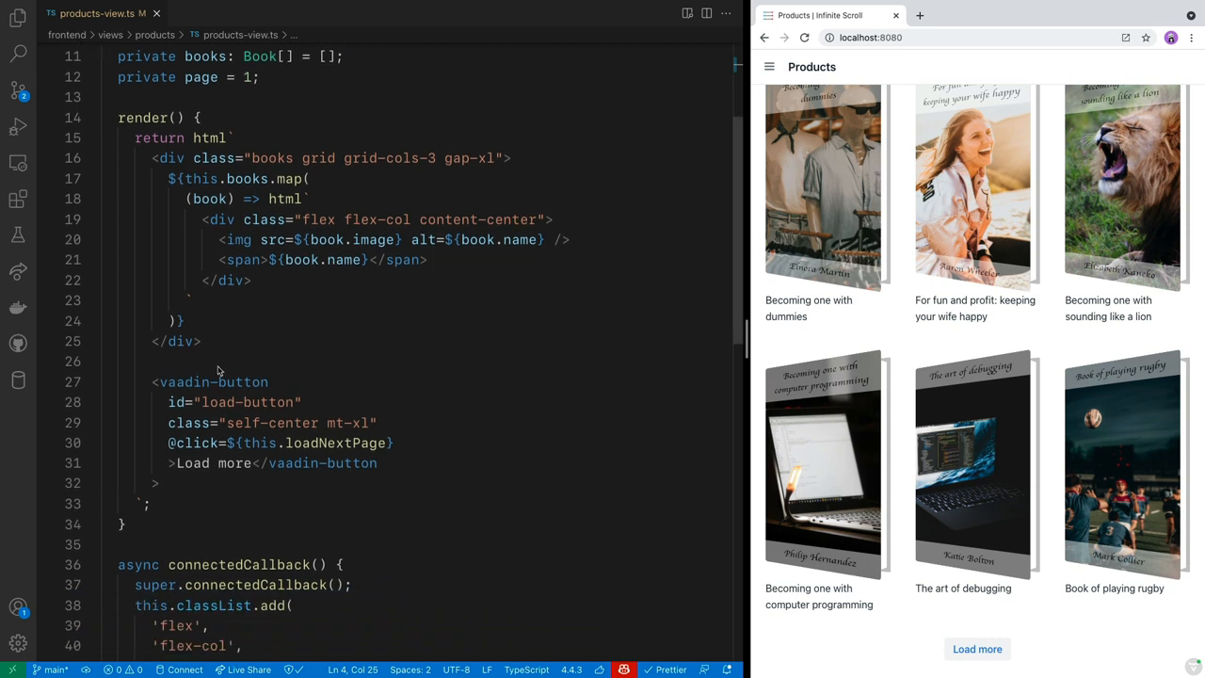
mouse_move(236, 445)
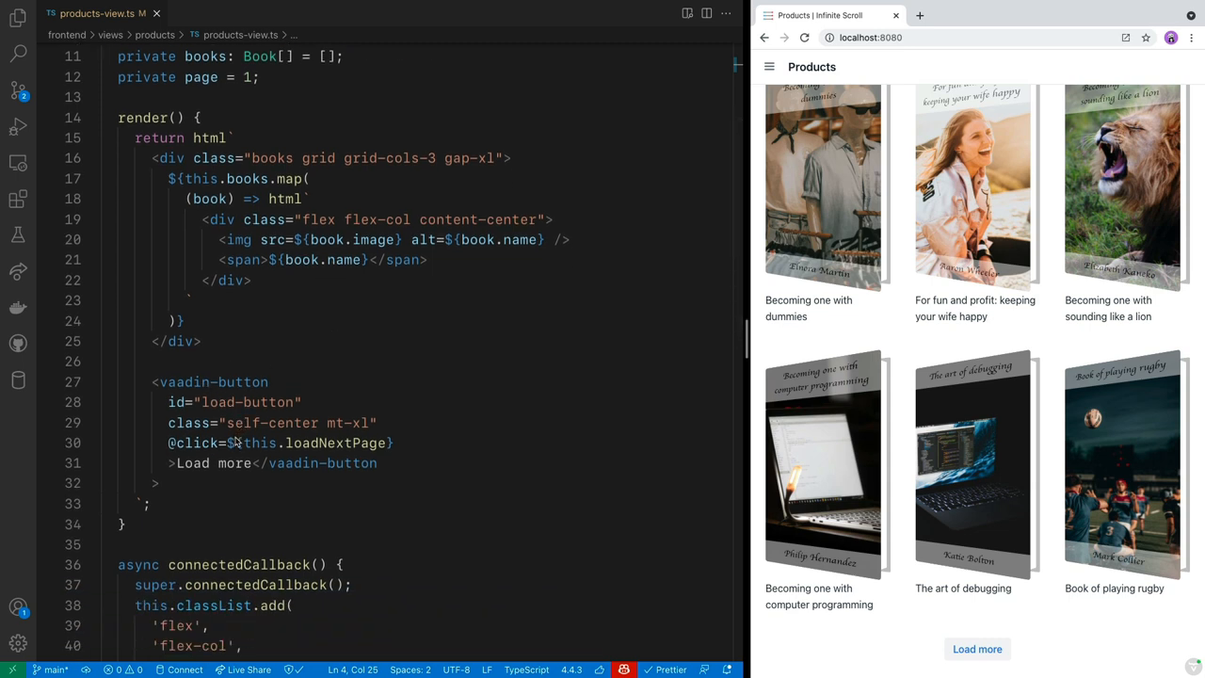
mouse_move(309, 452)
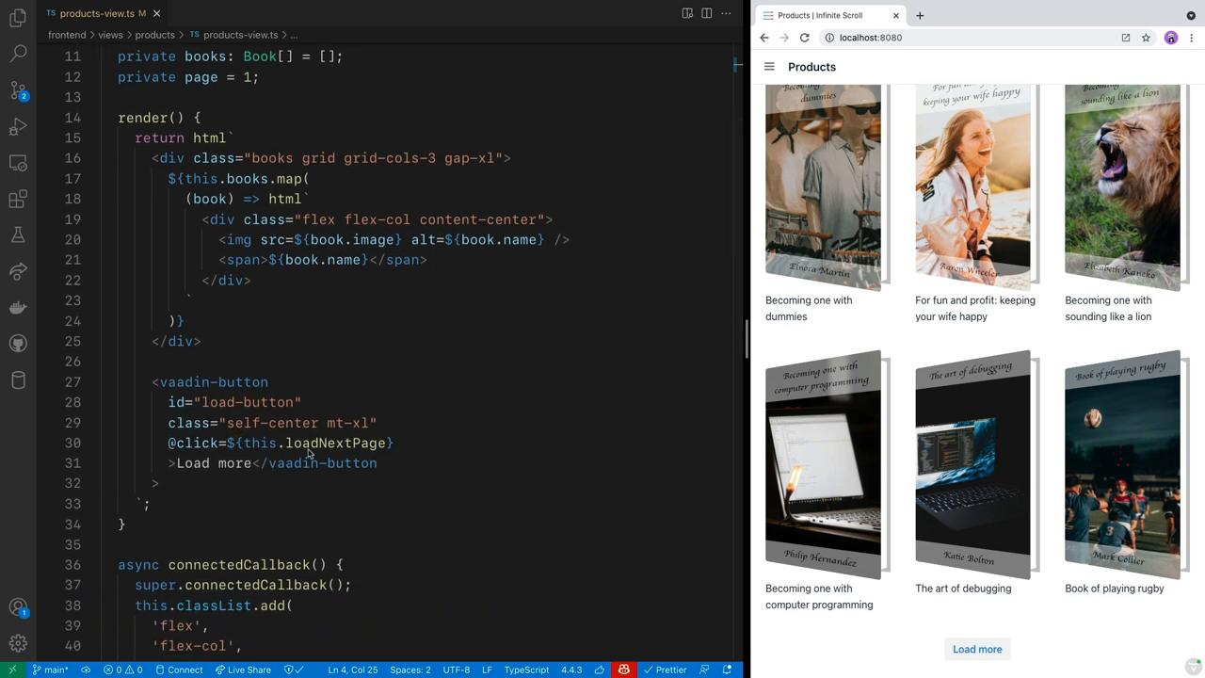
scroll(down, 3)
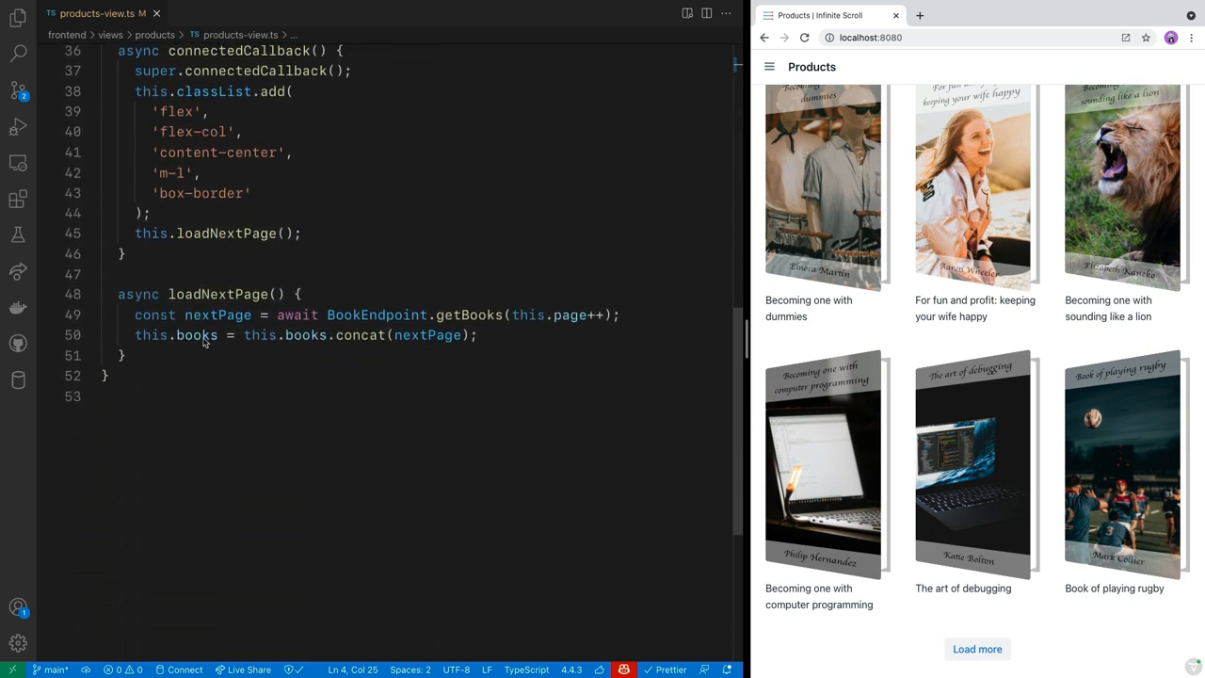
mouse_move(531, 327)
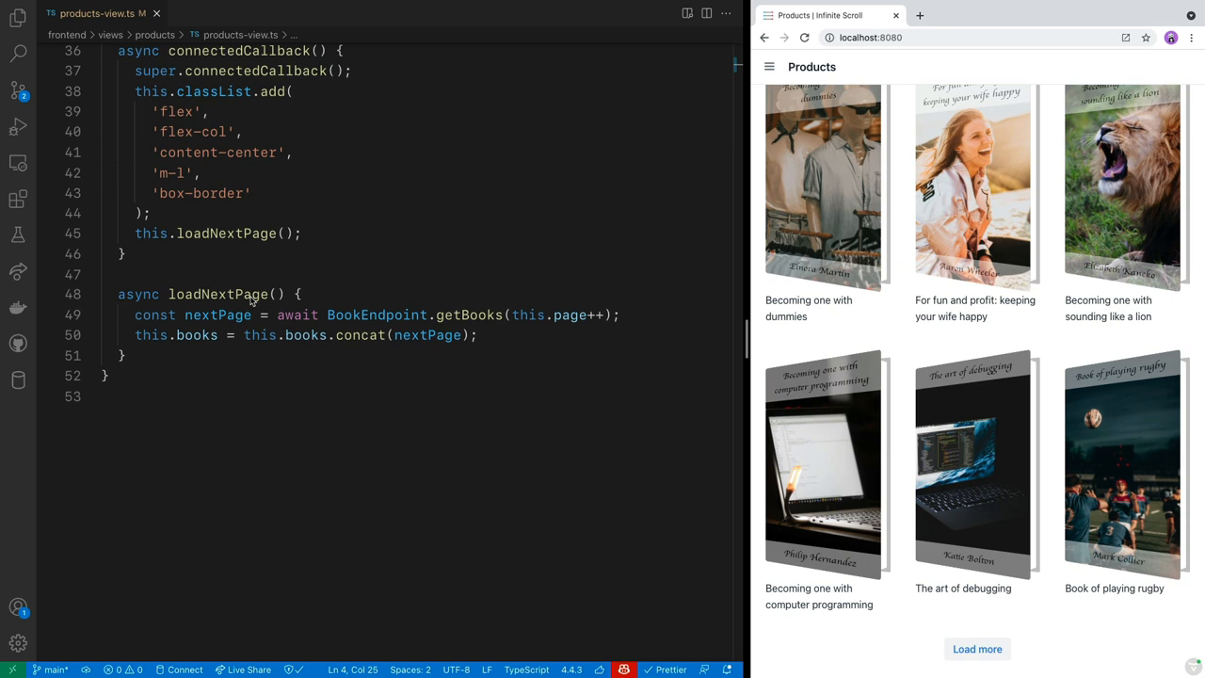
mouse_move(410, 346)
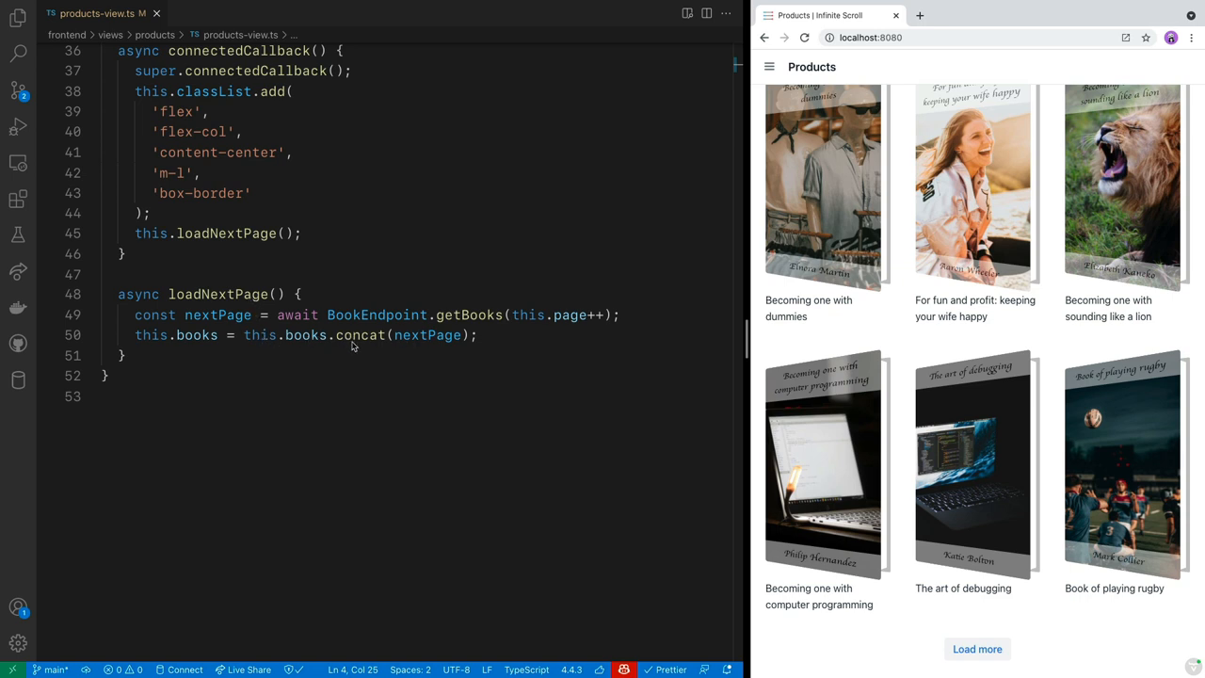
mouse_move(427, 343)
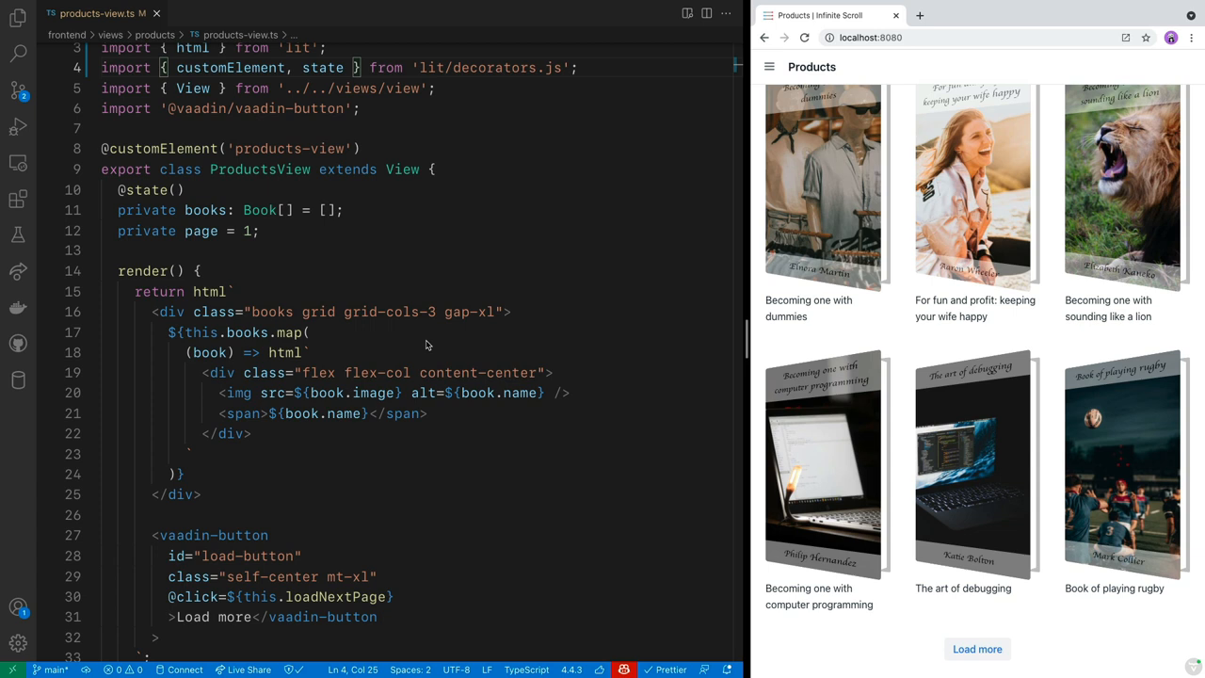
Step: Declare a 'private observer: IntersectionObserver;' field below the page field
key(Enter)
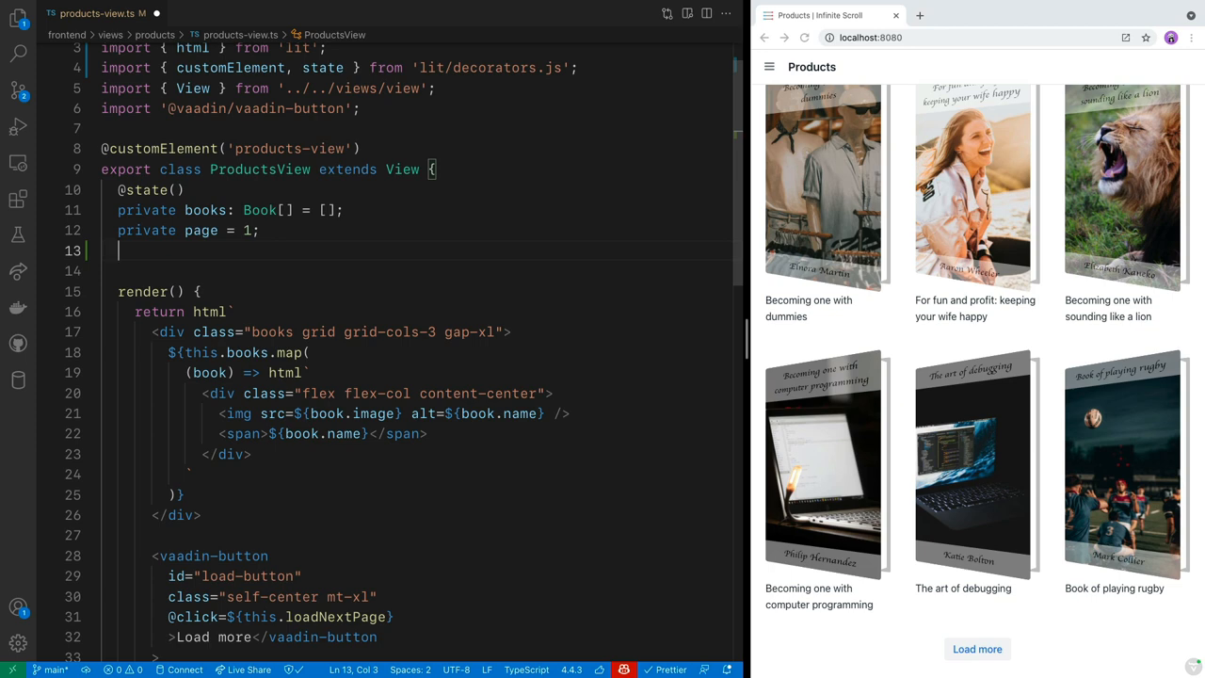
text(private observer)
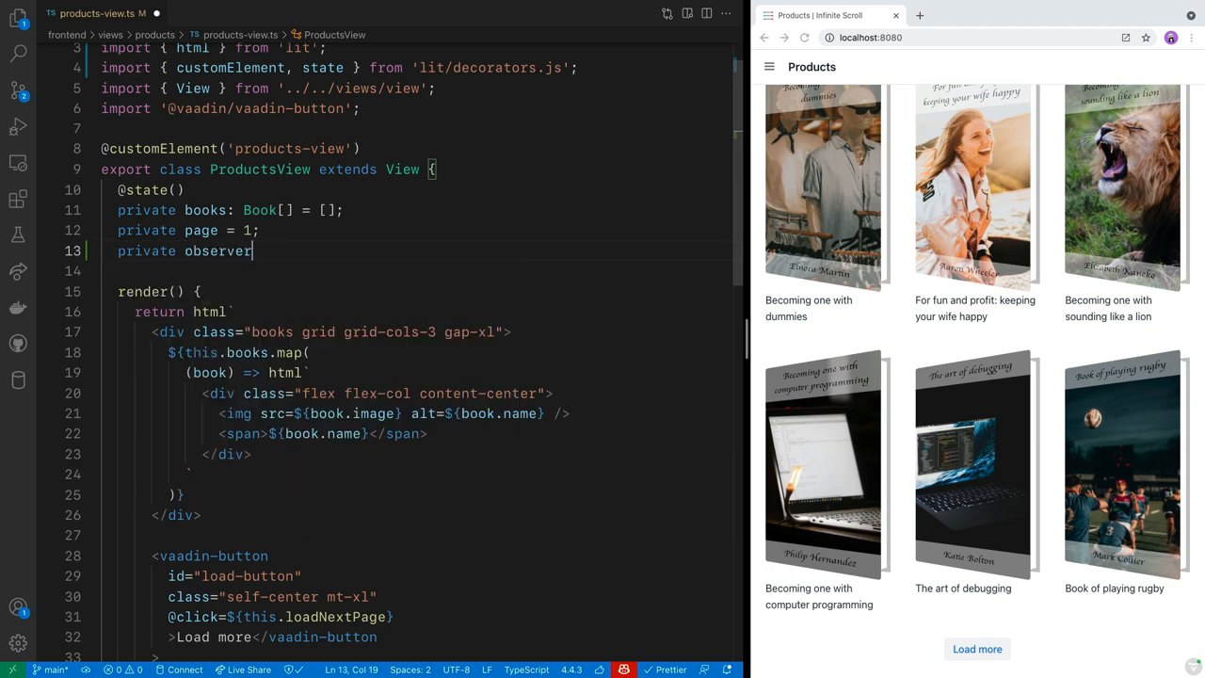
text(:)
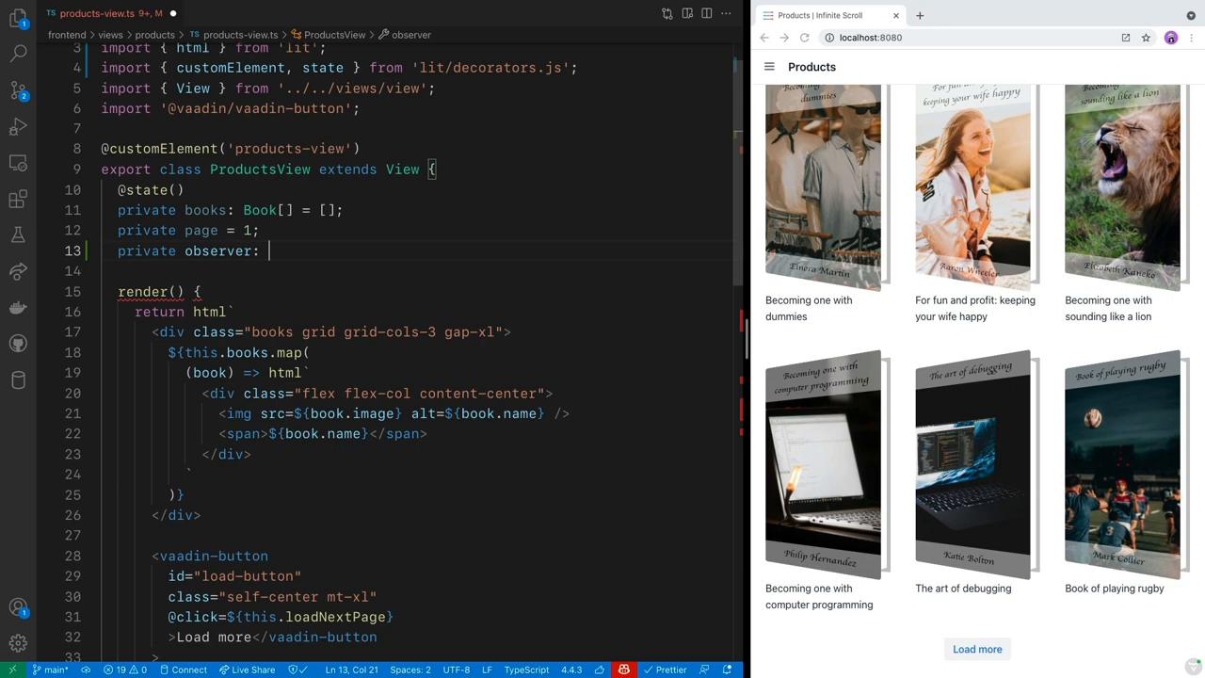
text(IntersectionObserver;)
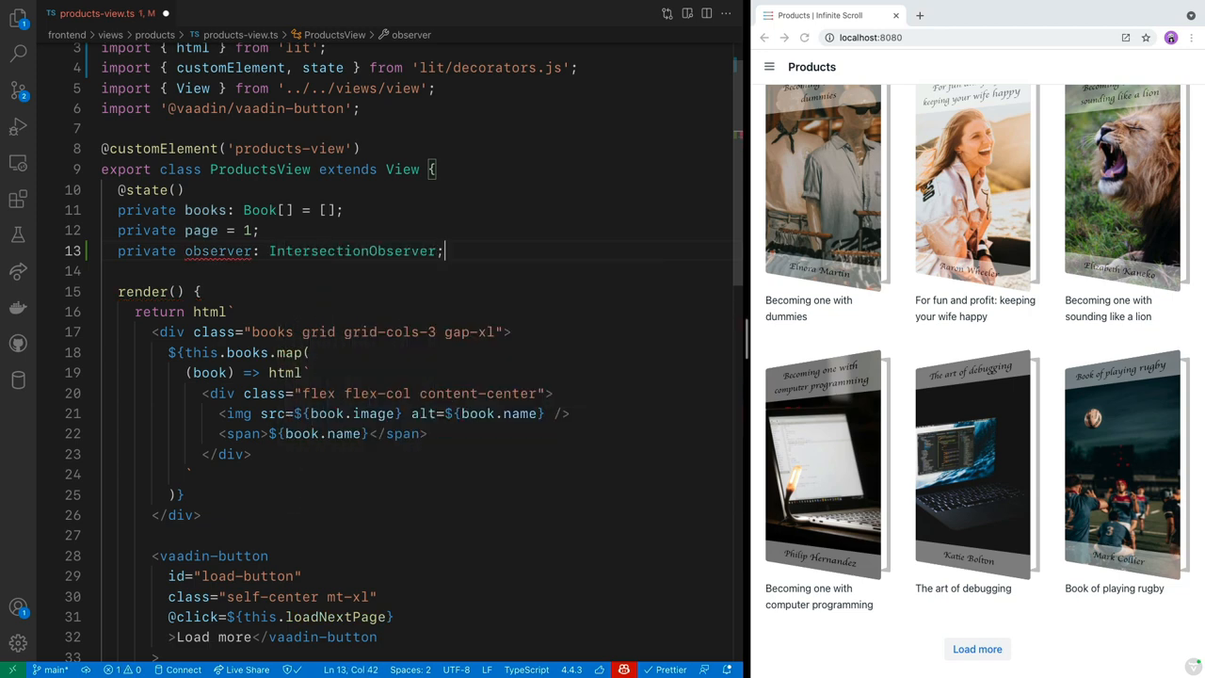
Step: Add a constructor that calls super() with an empty line ready for the observer setup
text(constructor(){)
text(sup)
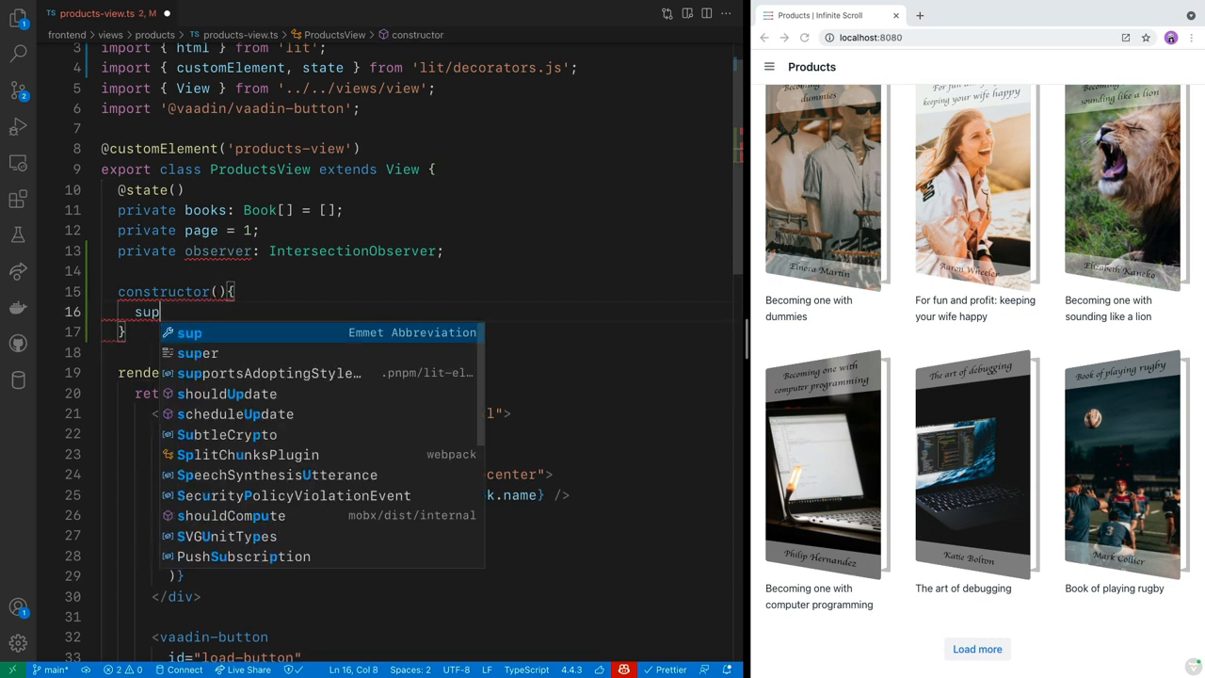
text(er();)
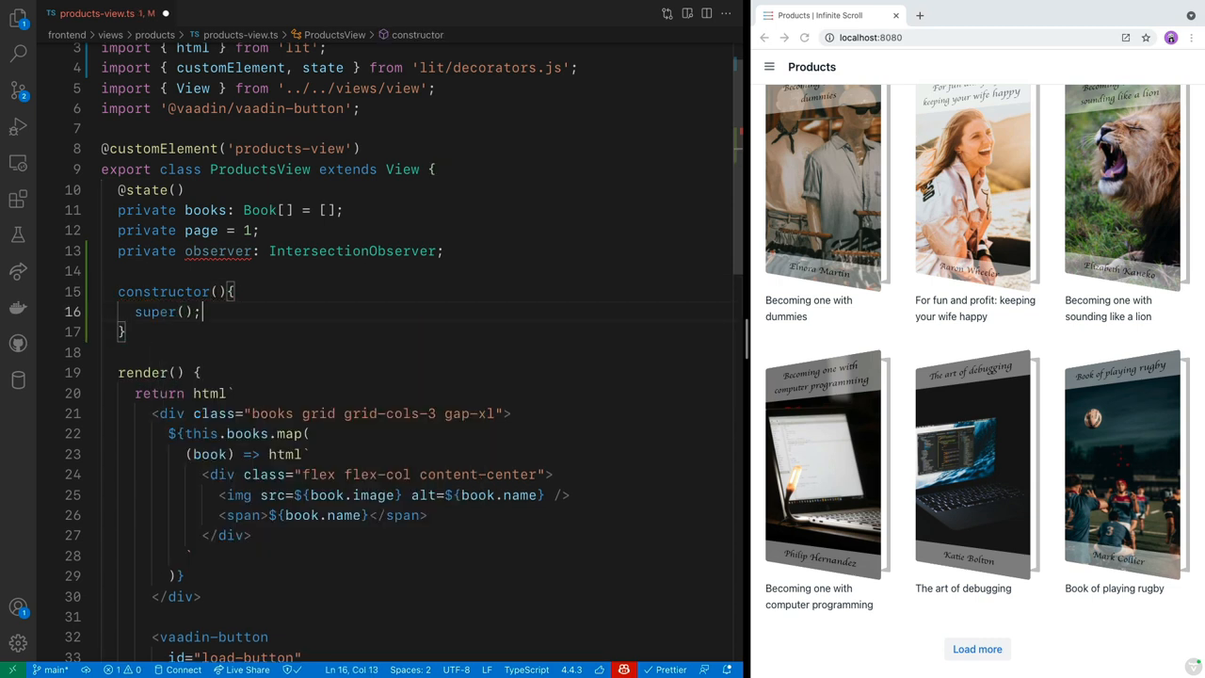
key(Enter)
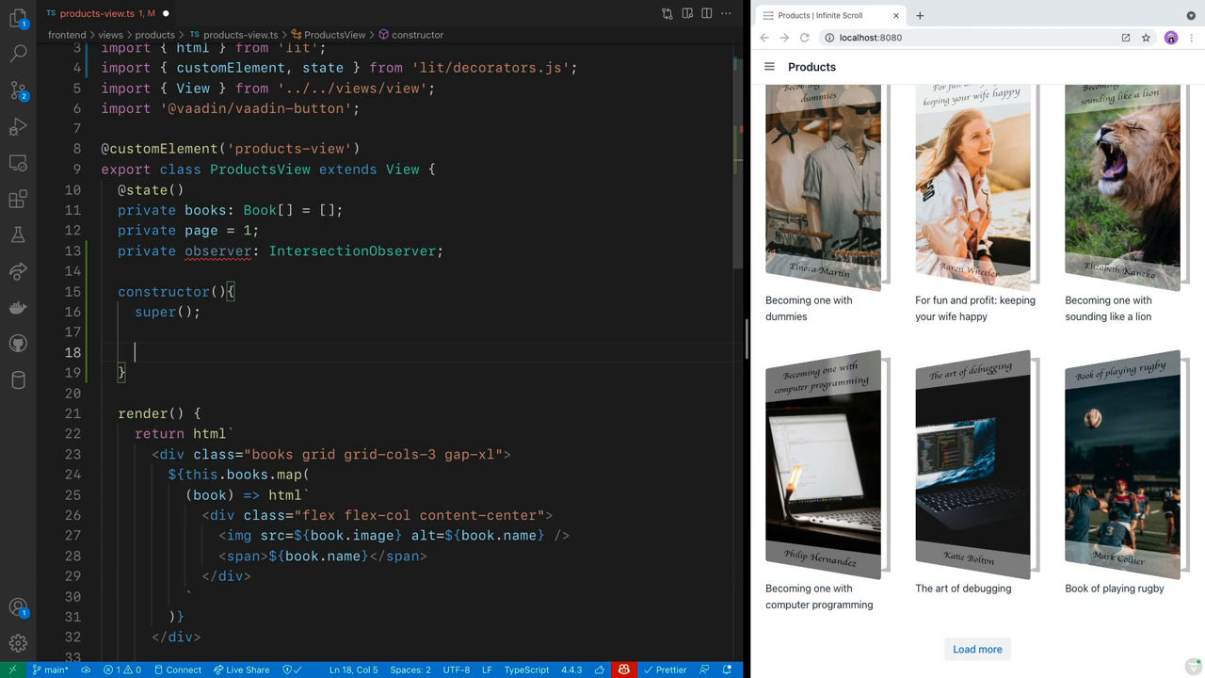
Step: Assign this.observer to a new IntersectionObserver taking an entries callback
text(observer =)
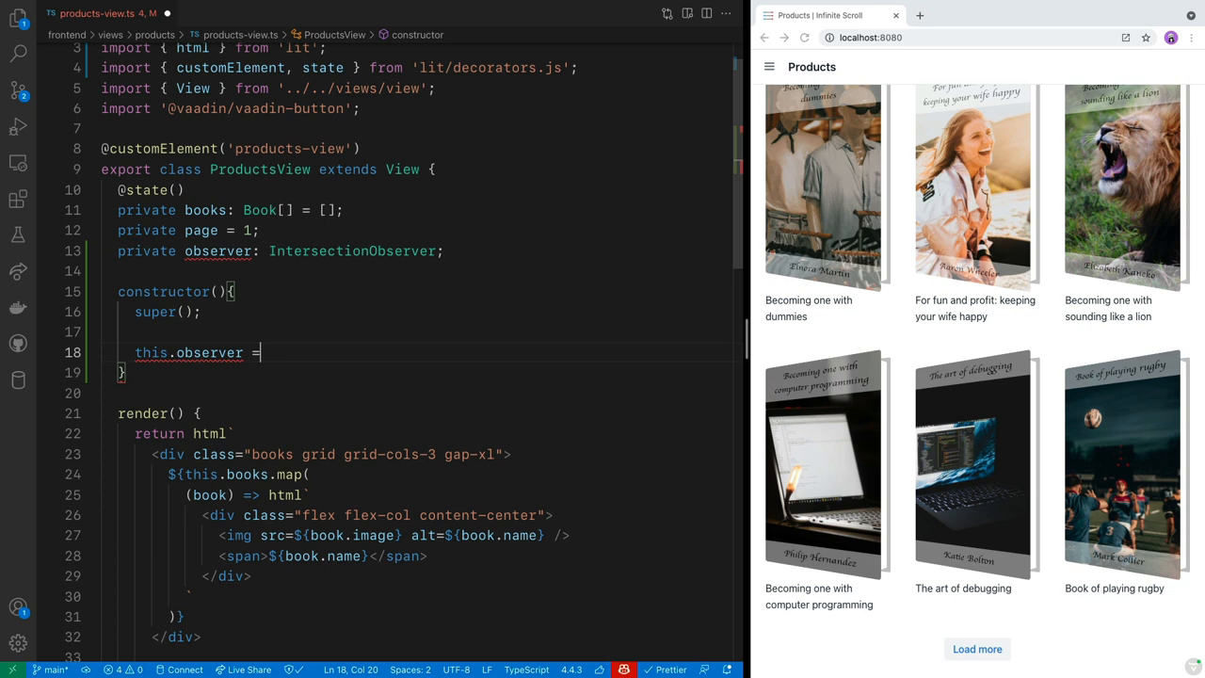
text(new I)
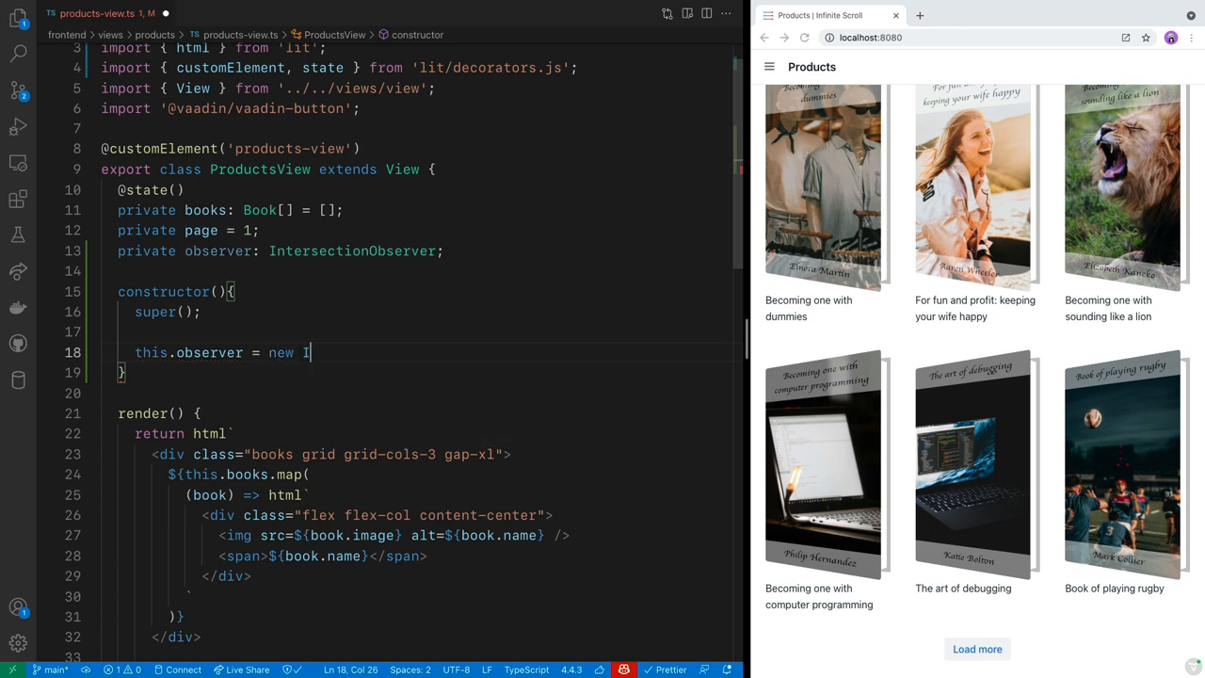
text(ntersectionObserver()
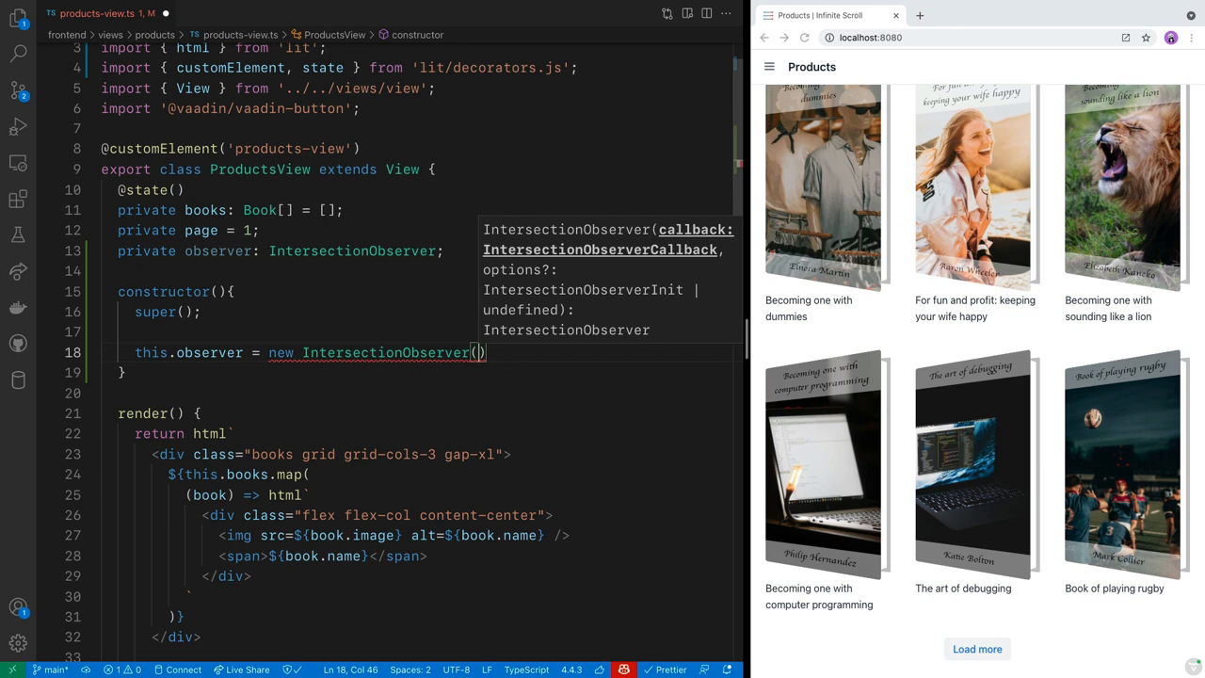
text(e)
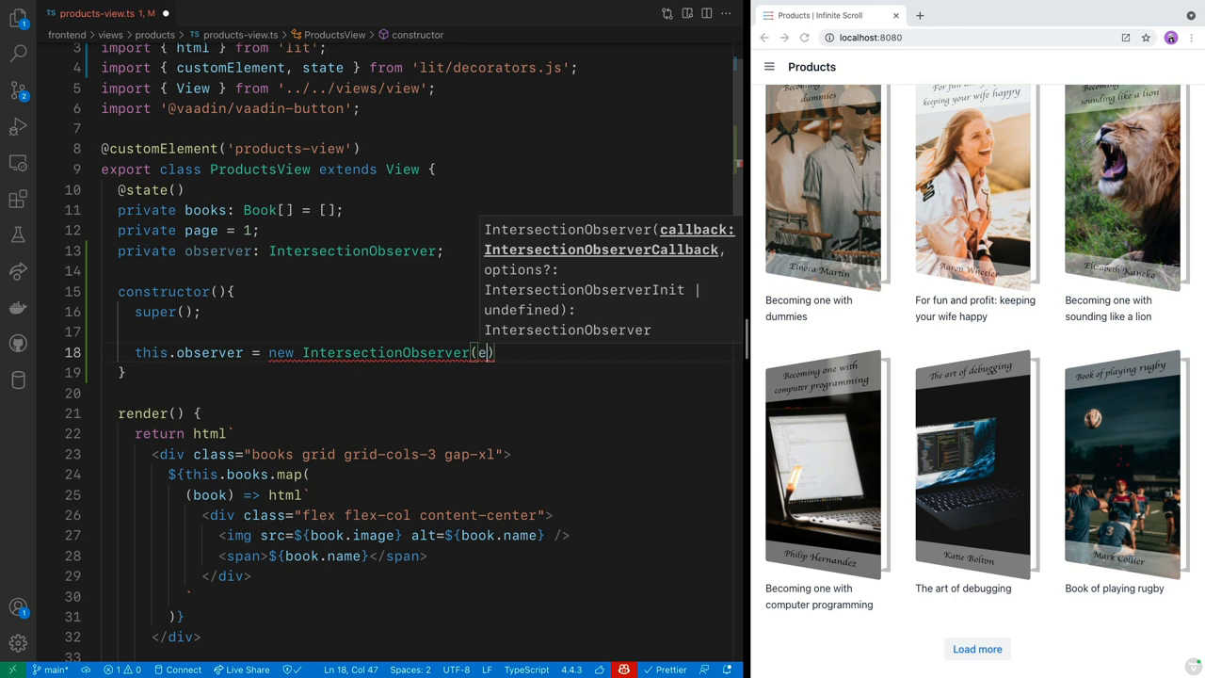
text(entries =>{)
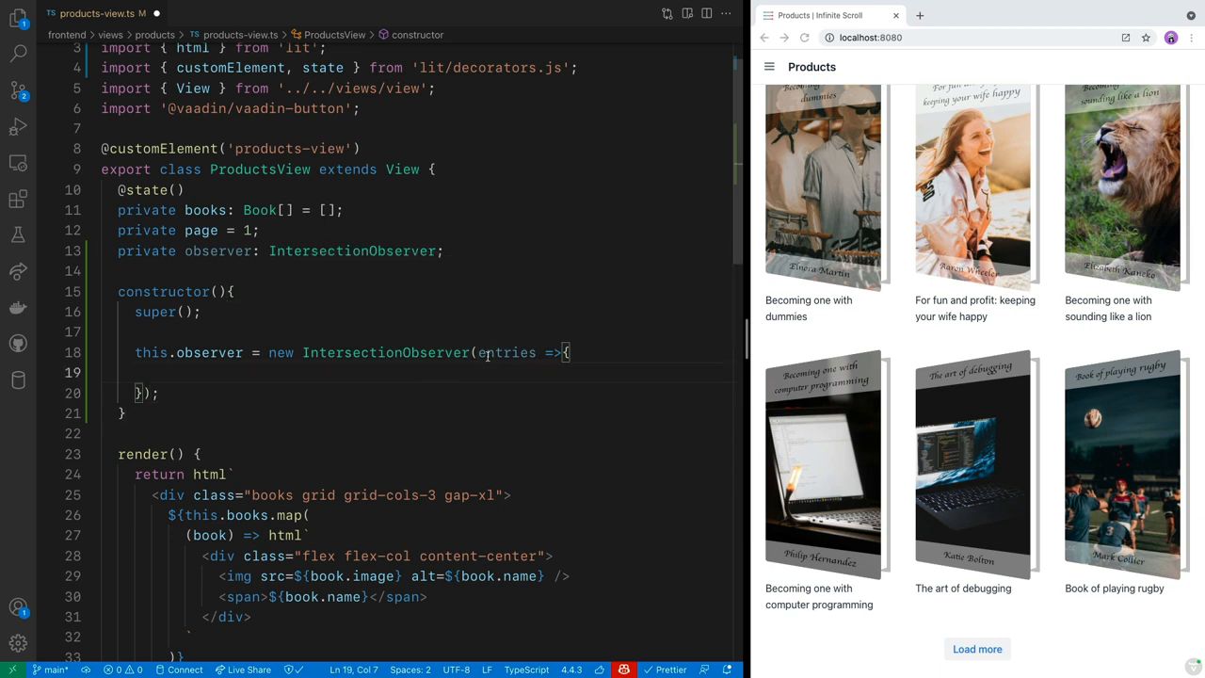
mouse_move(505, 352)
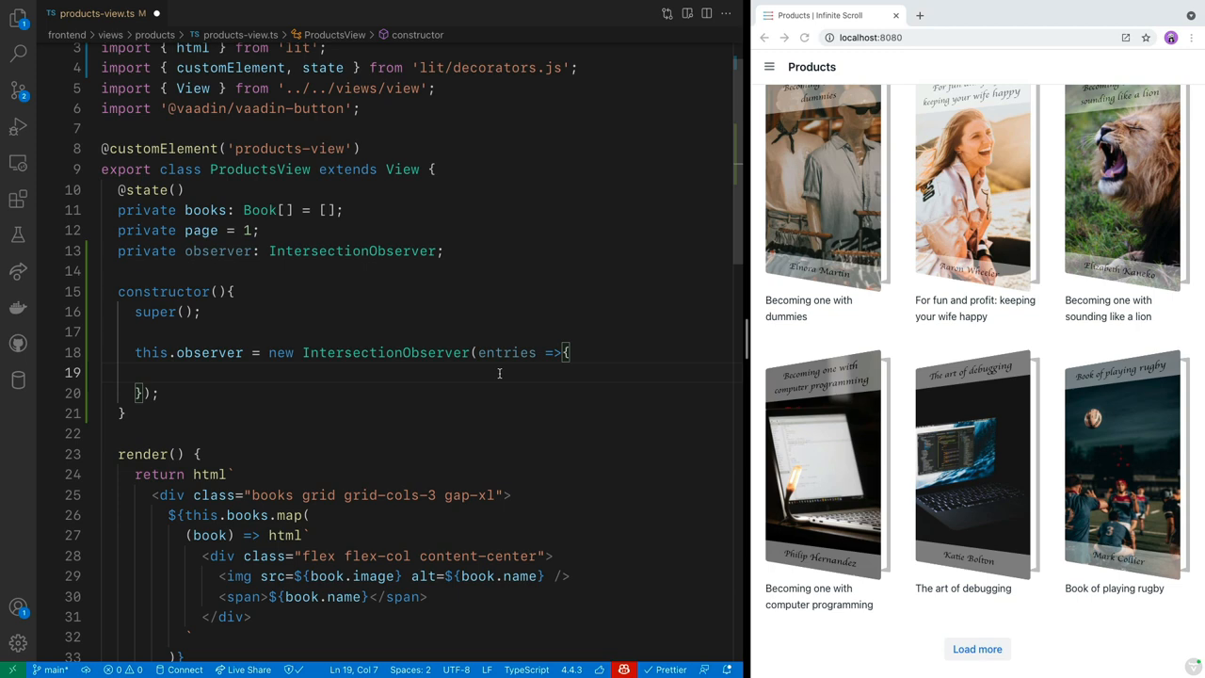
Step: In the callback, forEach entry call this.loadNextPage() when entry.isIntersecting
text(e)
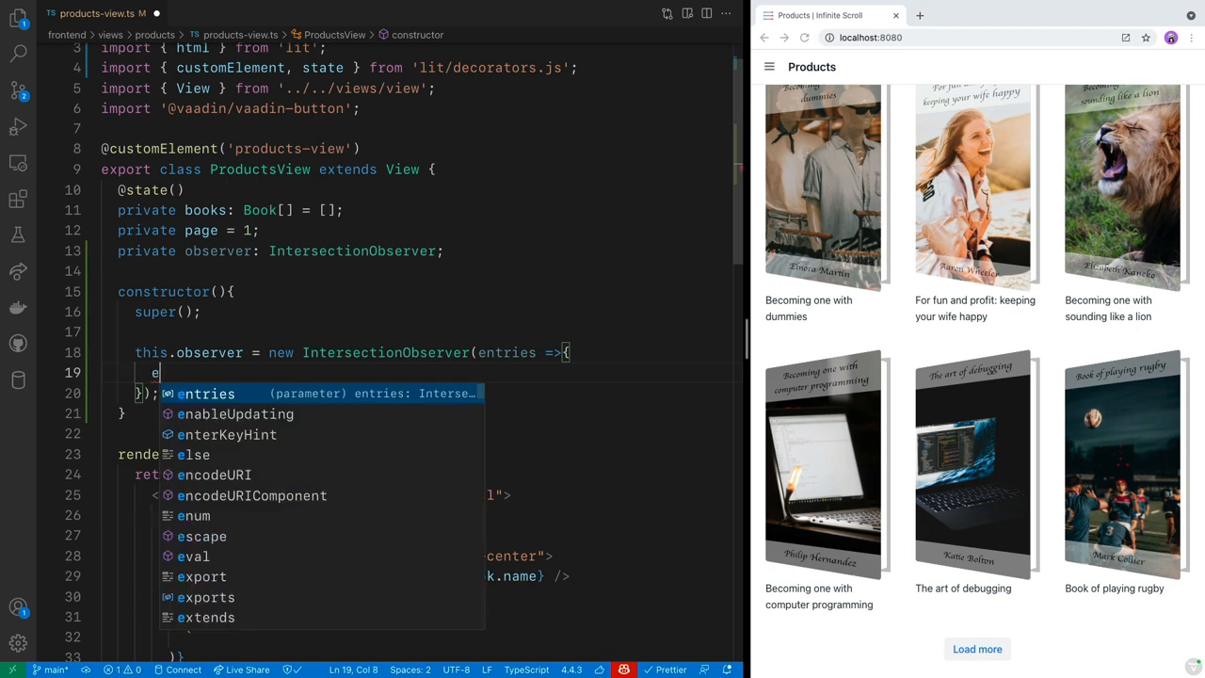
text(entries.forEach)
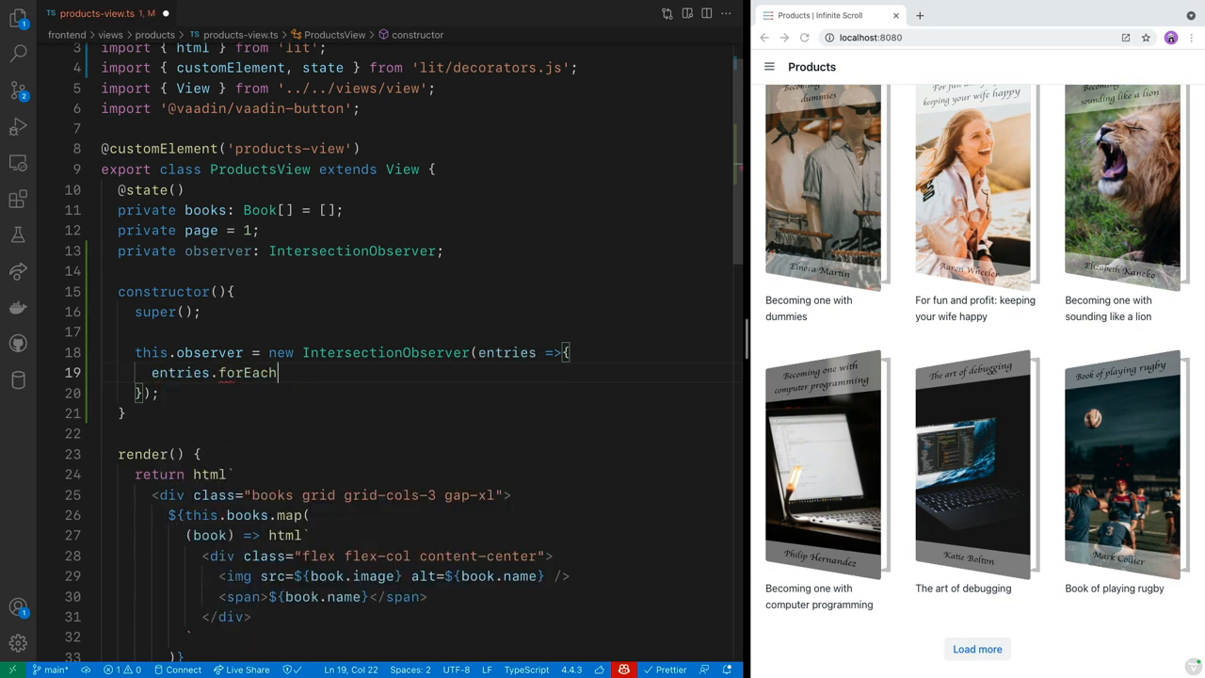
text((entry+)
text(if()
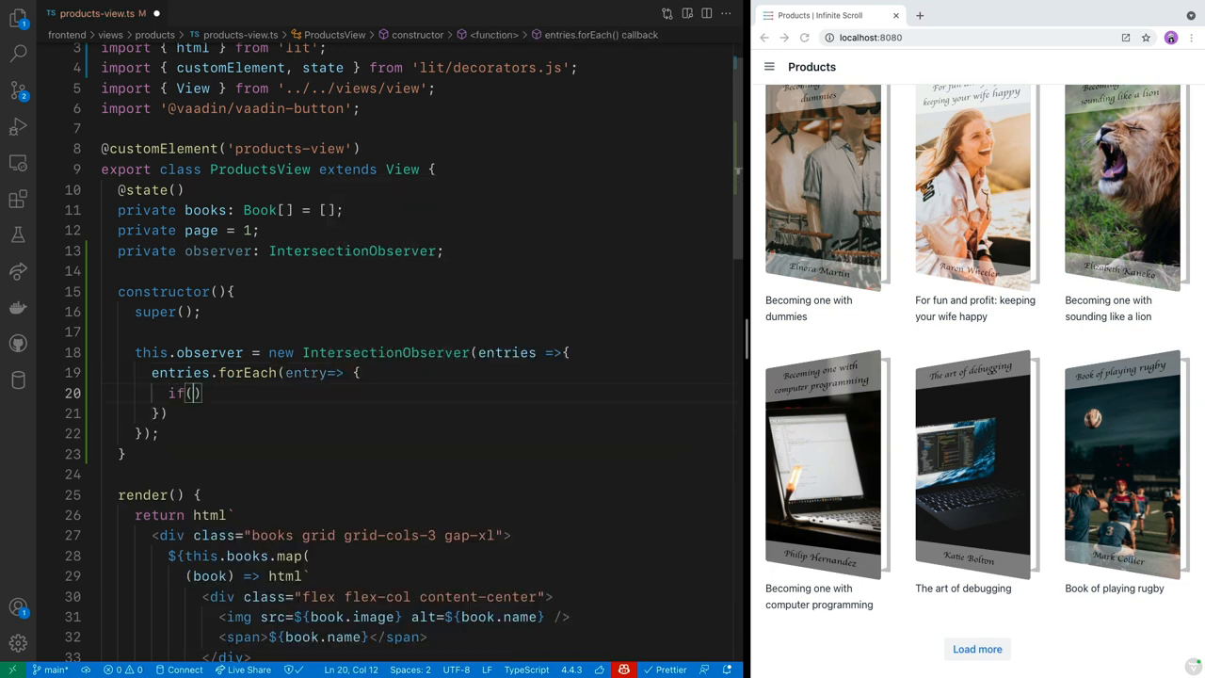
text(ent)
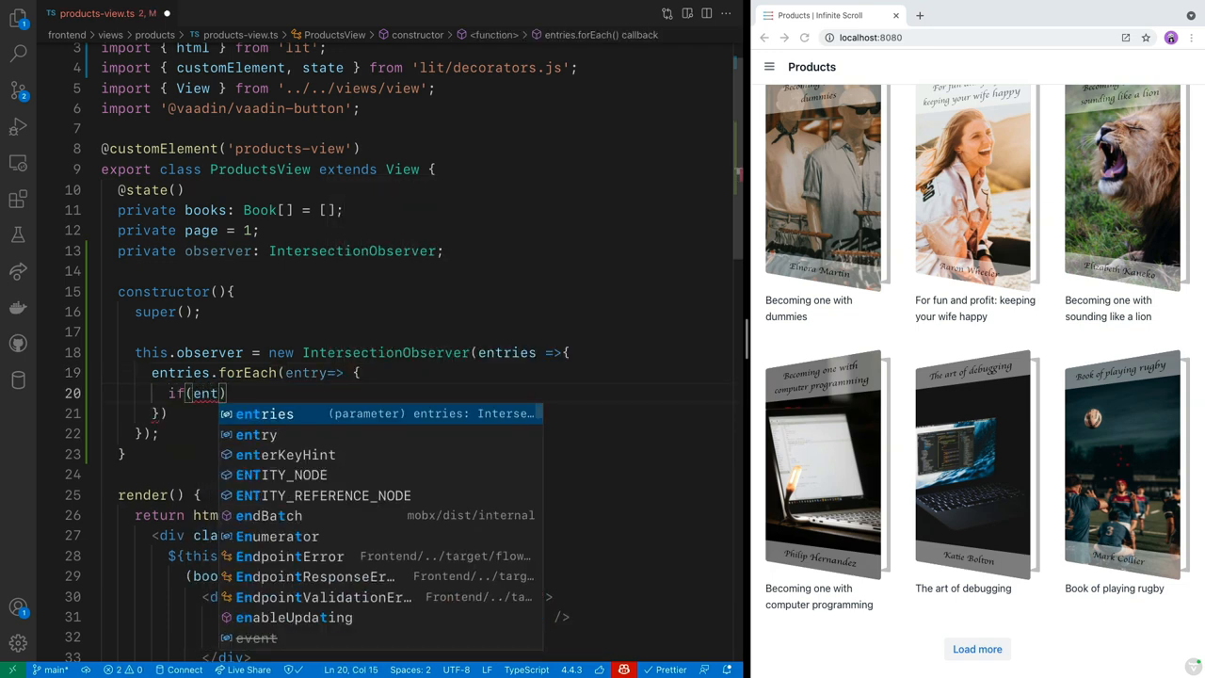
text(entry.isIntersecting)
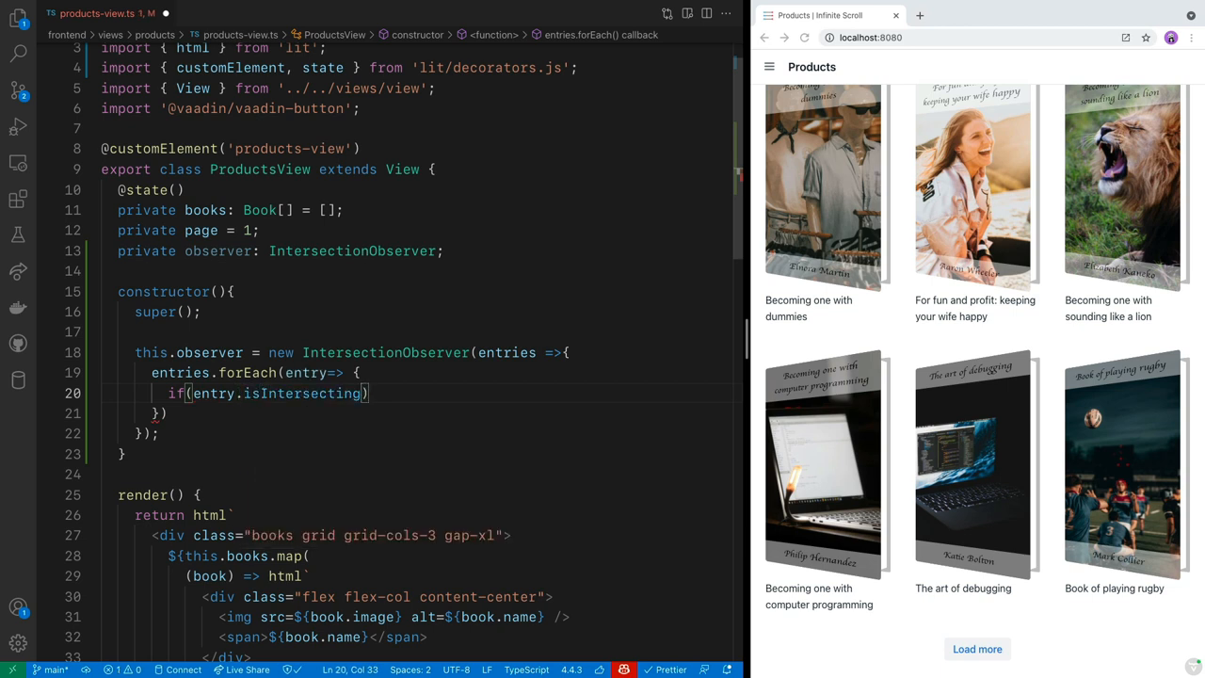
text(th)
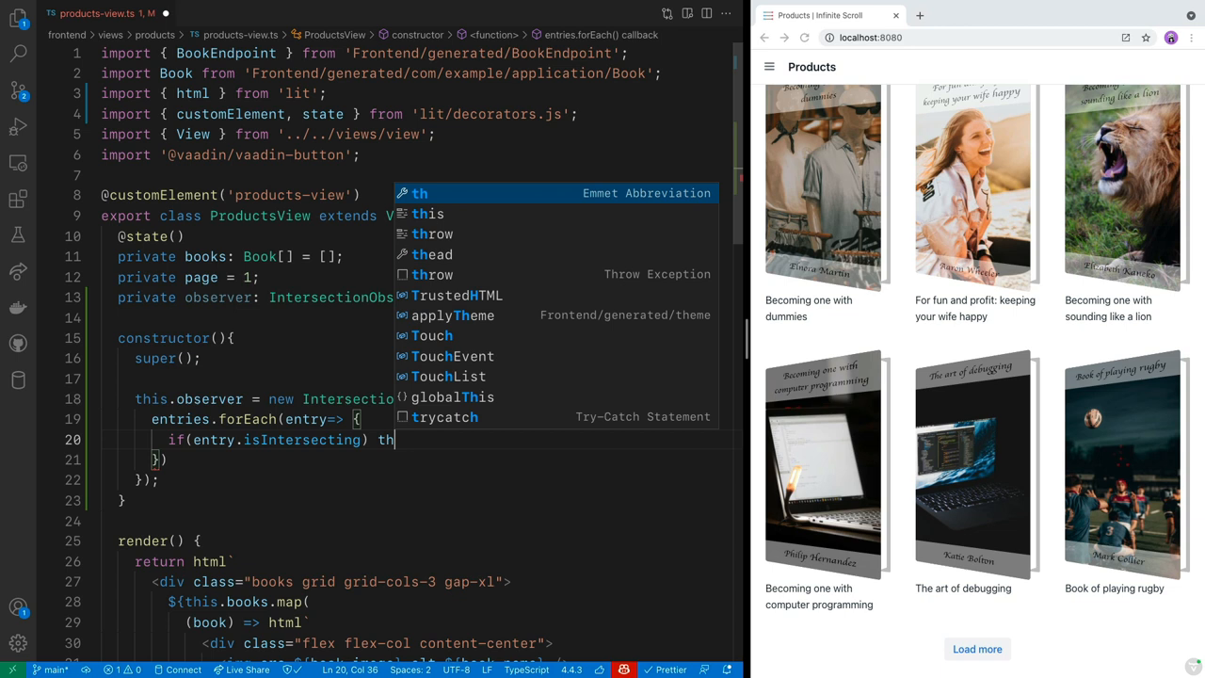
text(is.loadNextPage();)
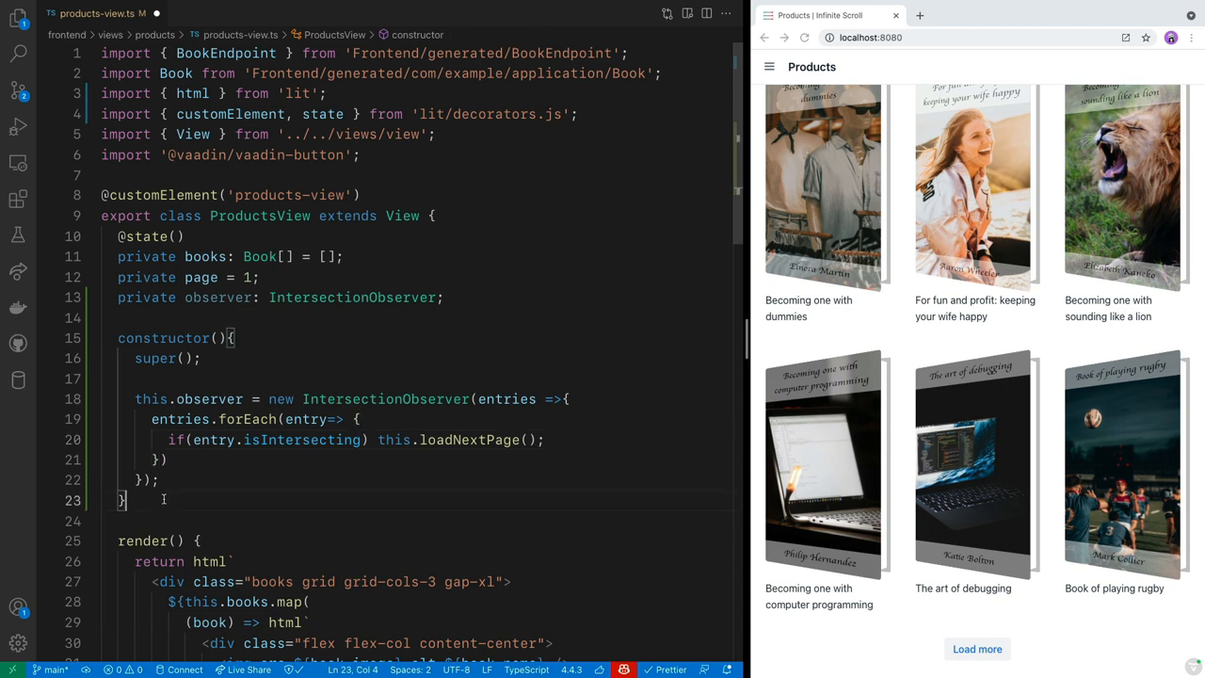
mouse_move(1031, 491)
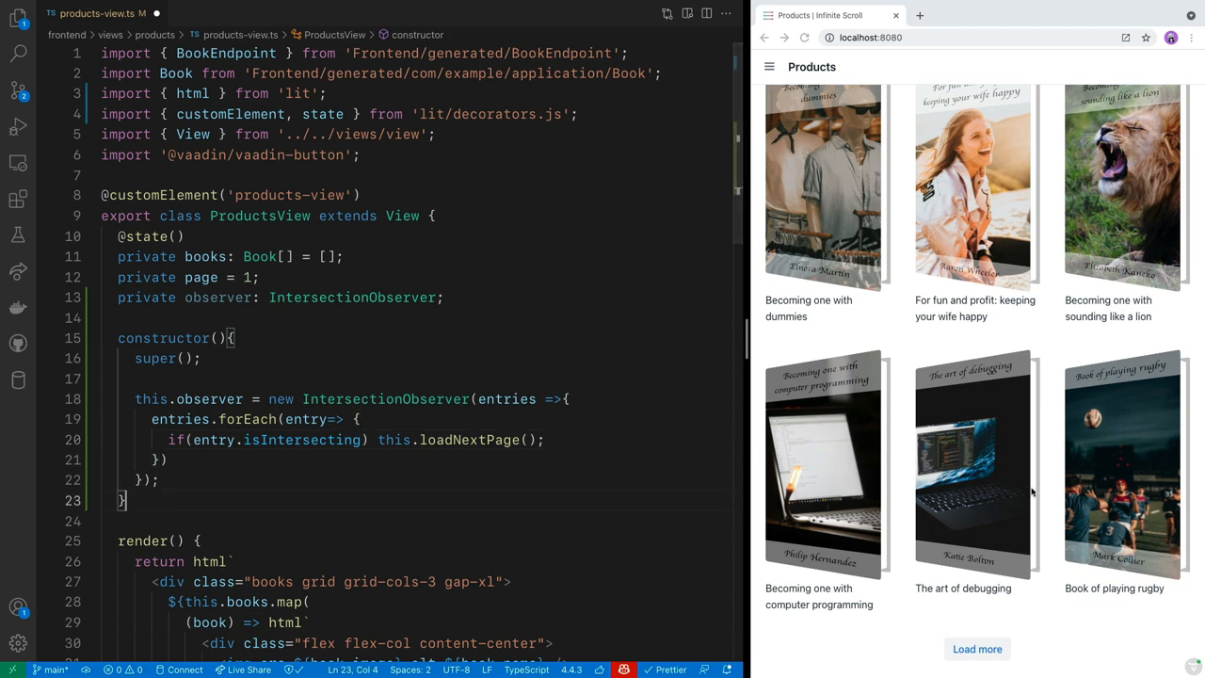
mouse_move(897, 642)
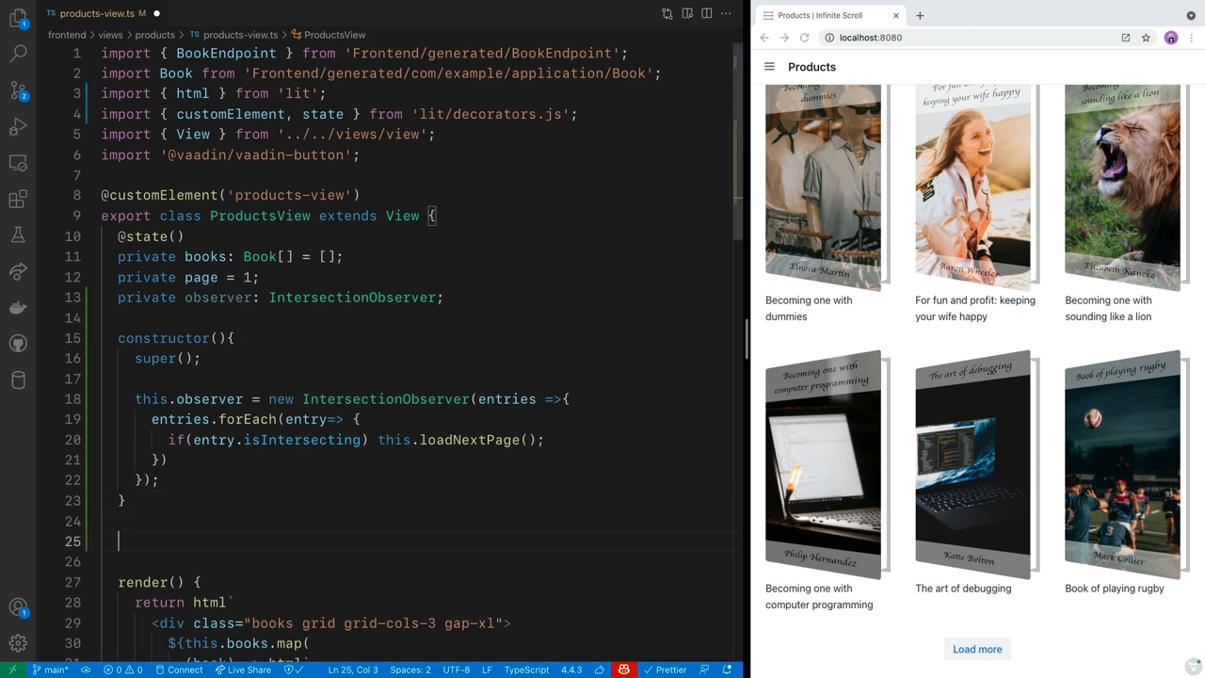
Step: Add firstUpdated() with const button = this.renderRoot.querySelector("#load-button")
text(firstUpdated(){)
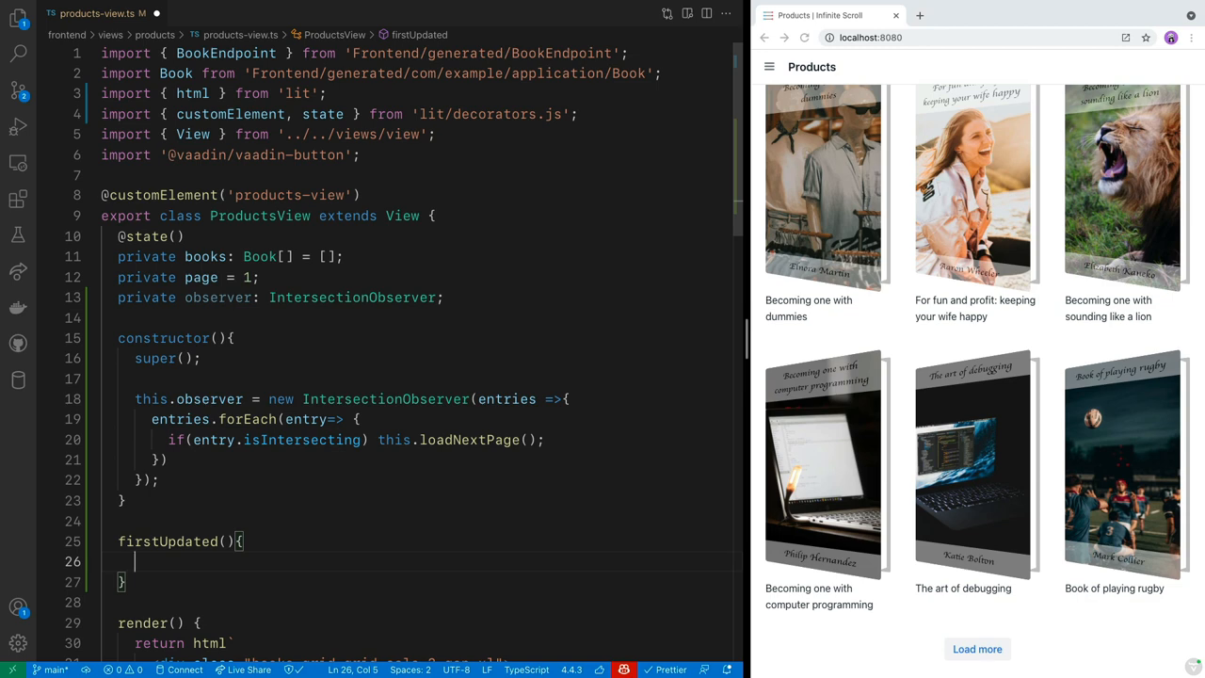
scroll(down, 3)
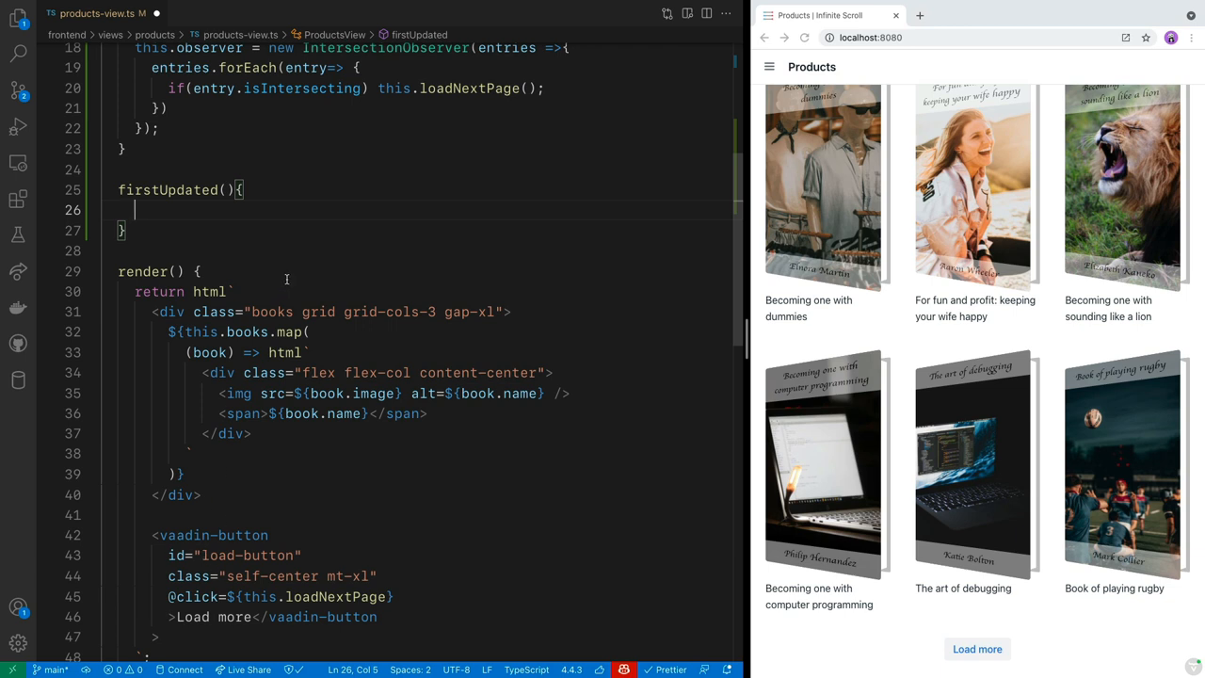
text(cost)
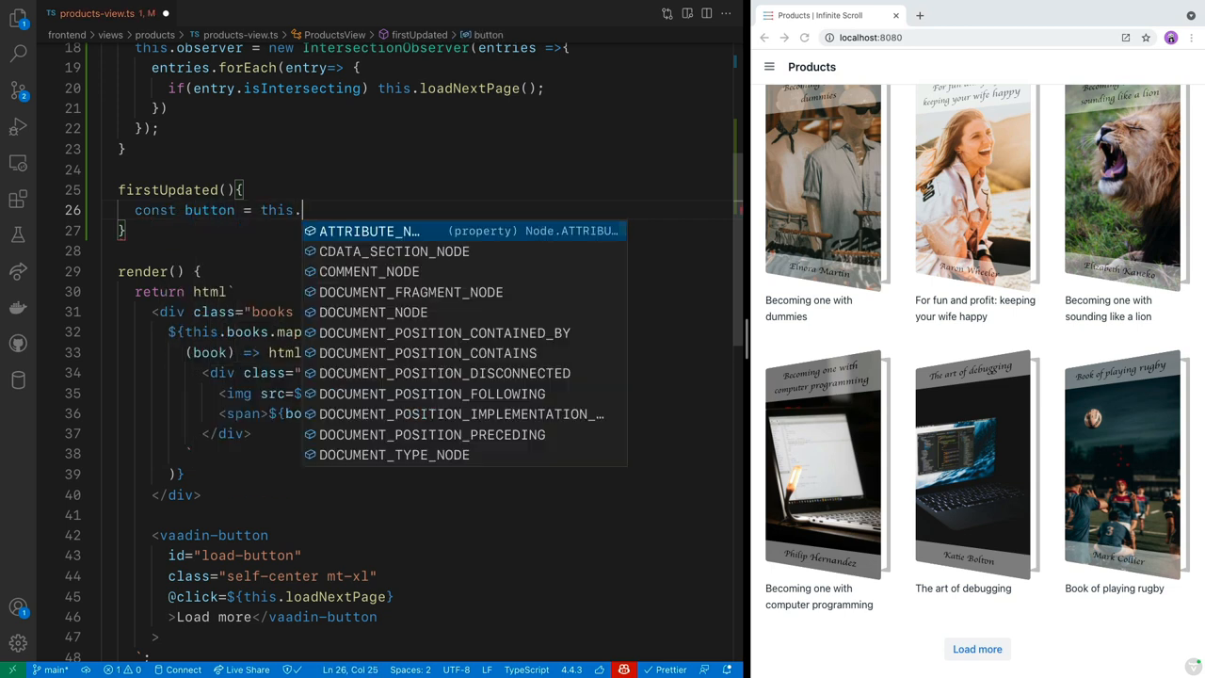
text(renderRoot.querySelector(")
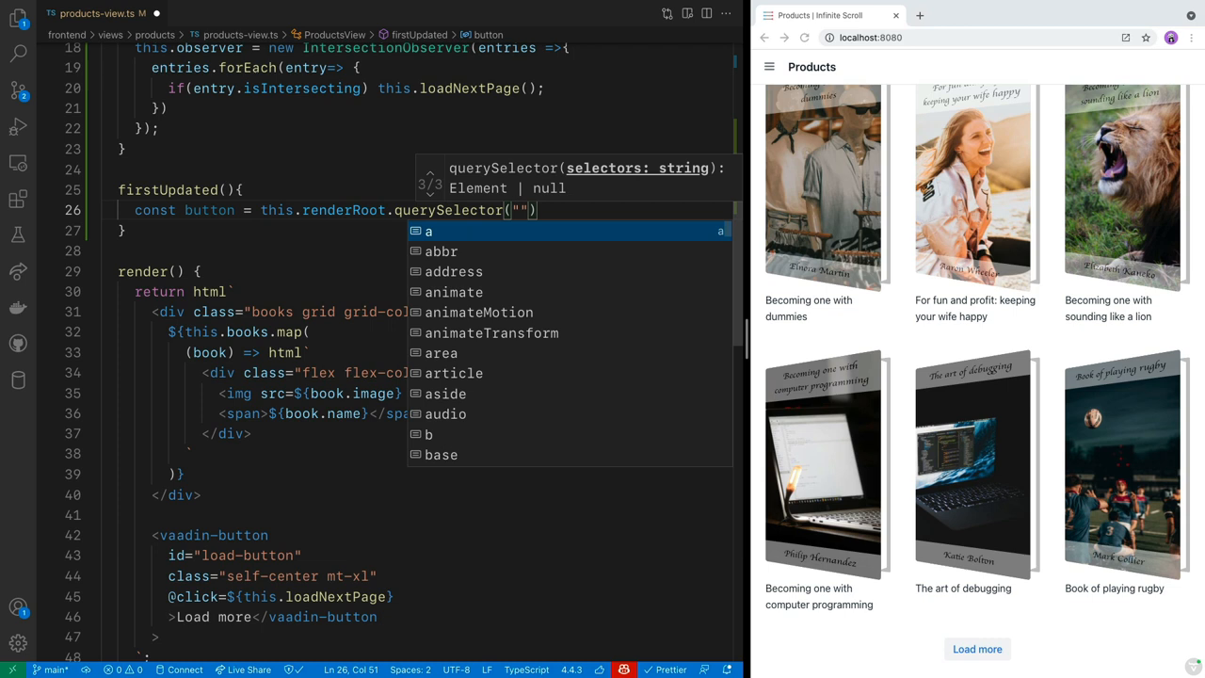
text(#)
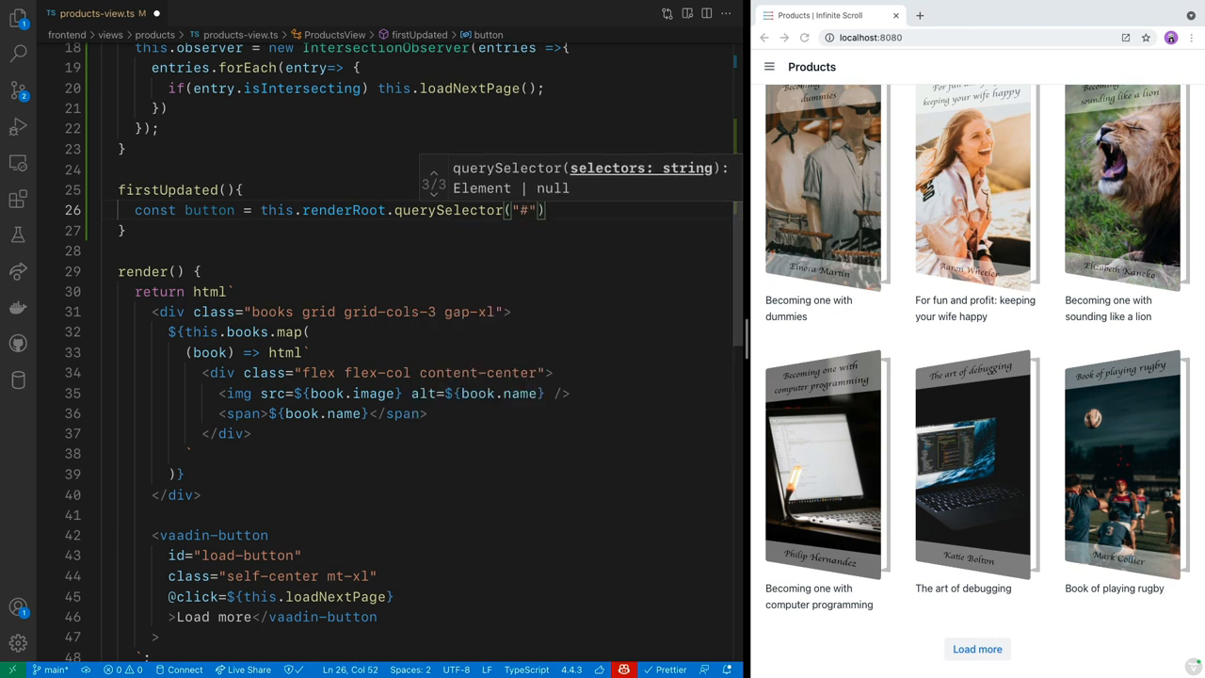
text(load-butotn)
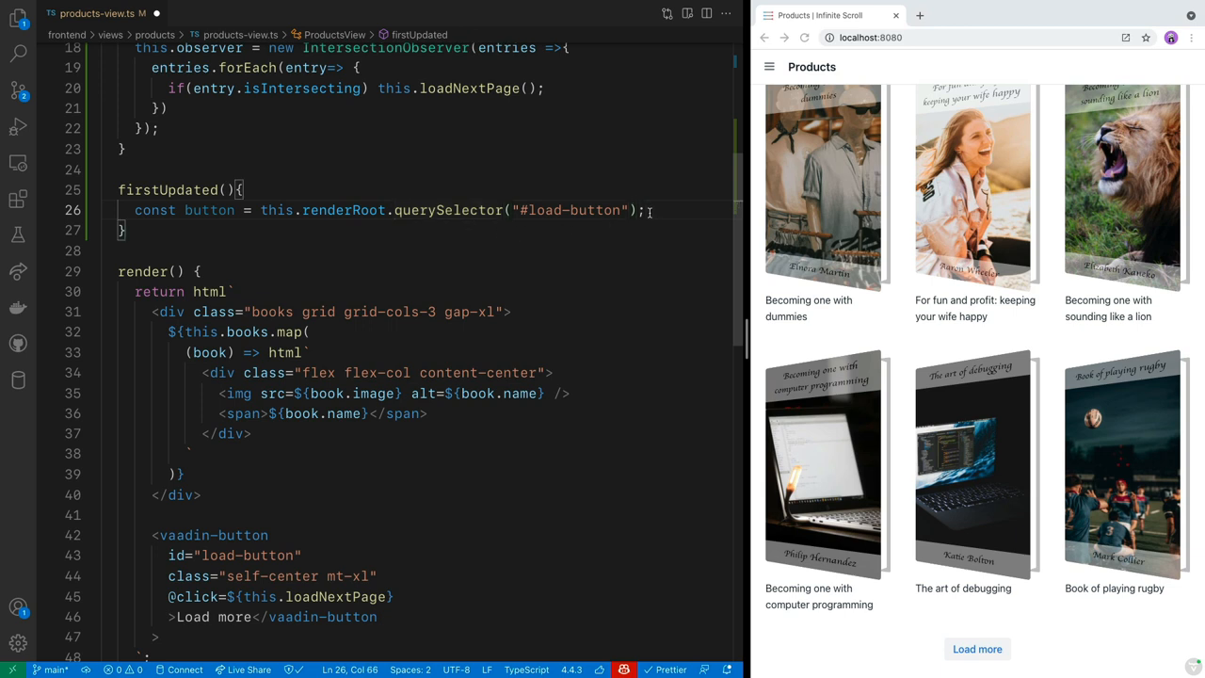
Step: If the button exists, have this.observer.observe(button) watch it
text(i)
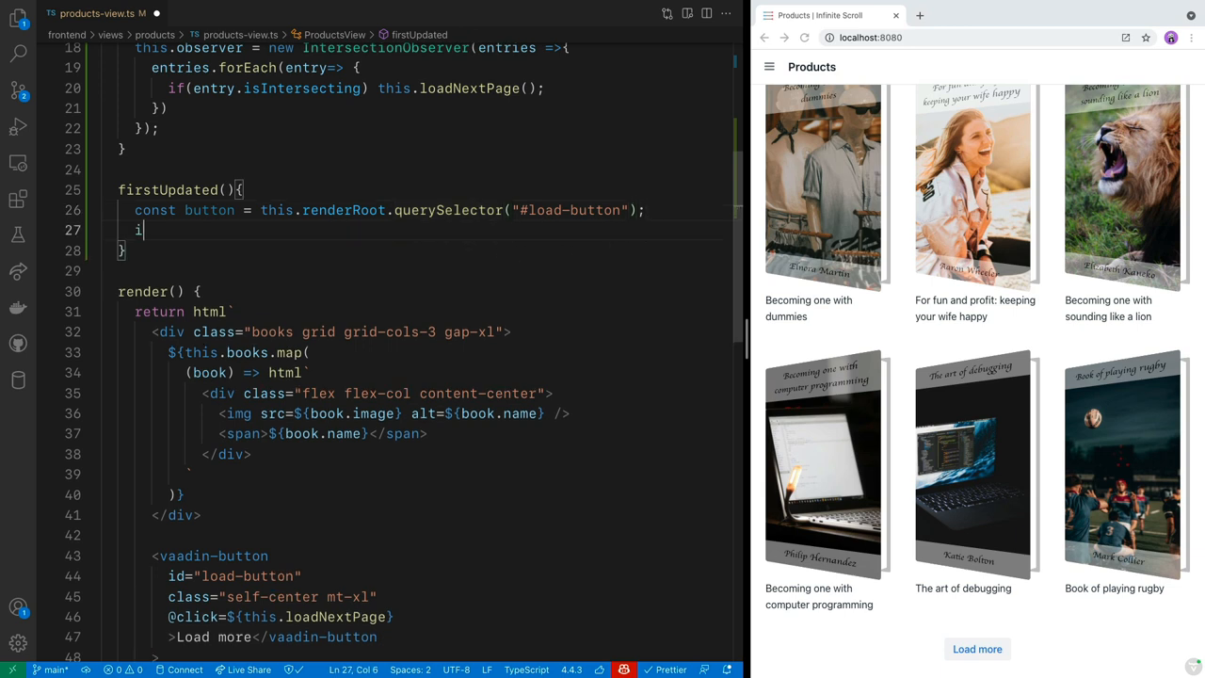
text(if(c))
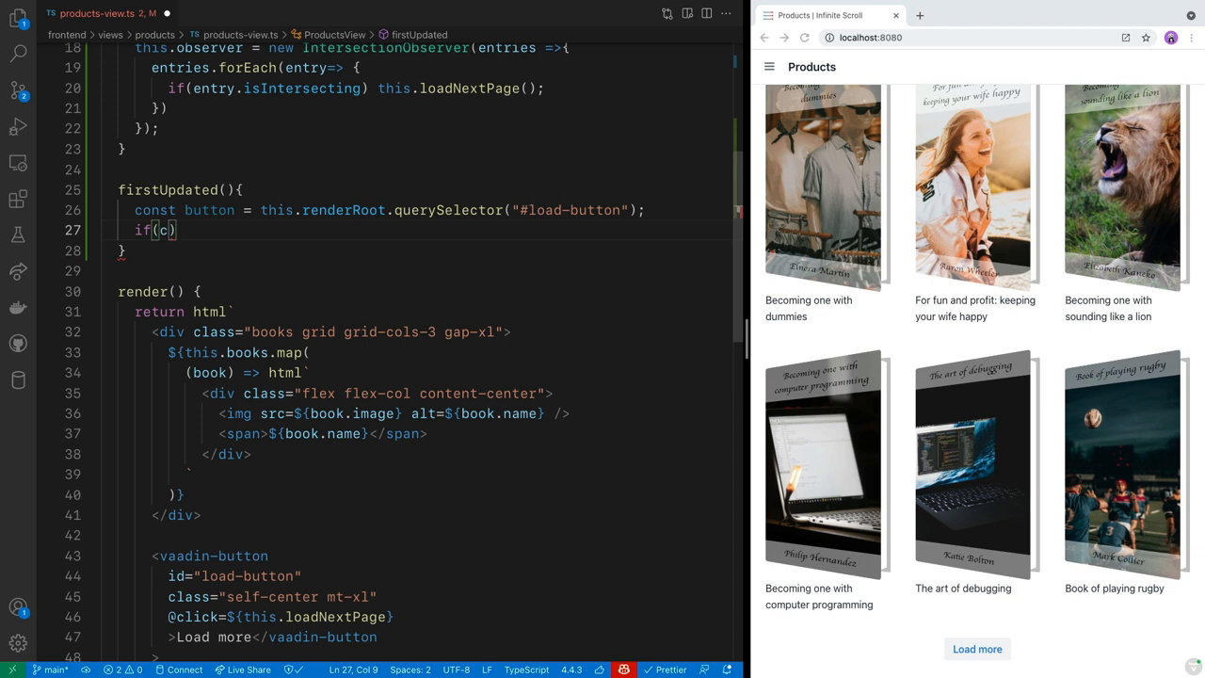
text(utton)
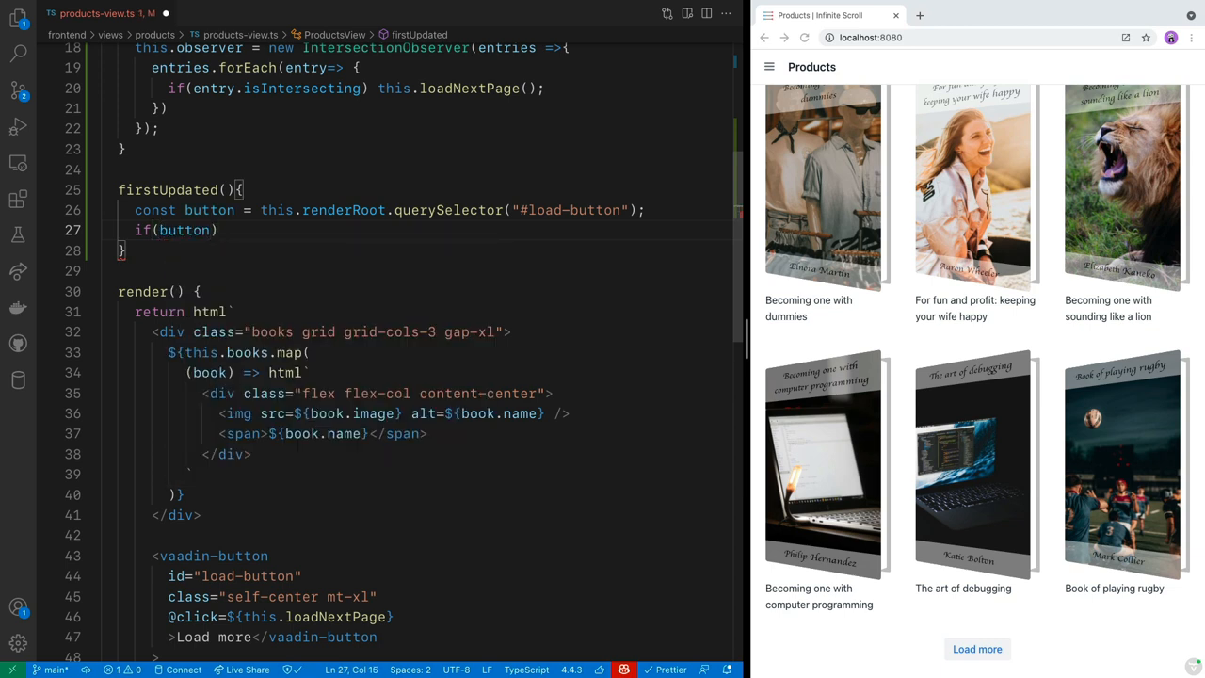
text(observer.observe()
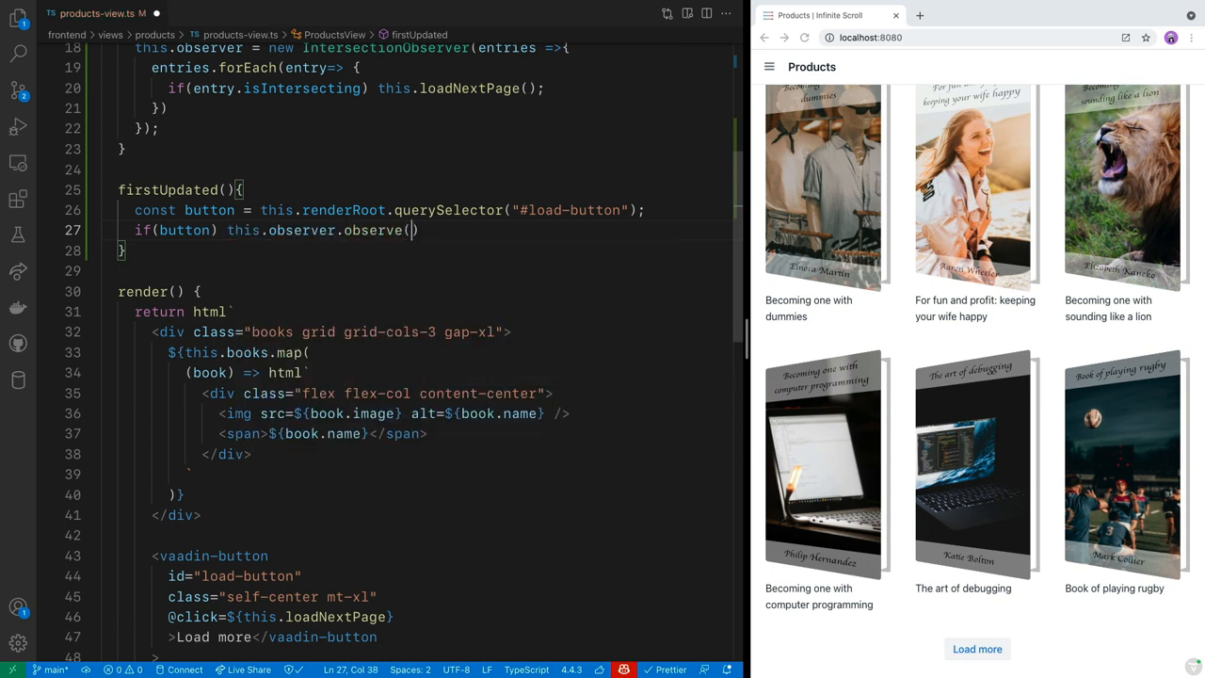
text(button)
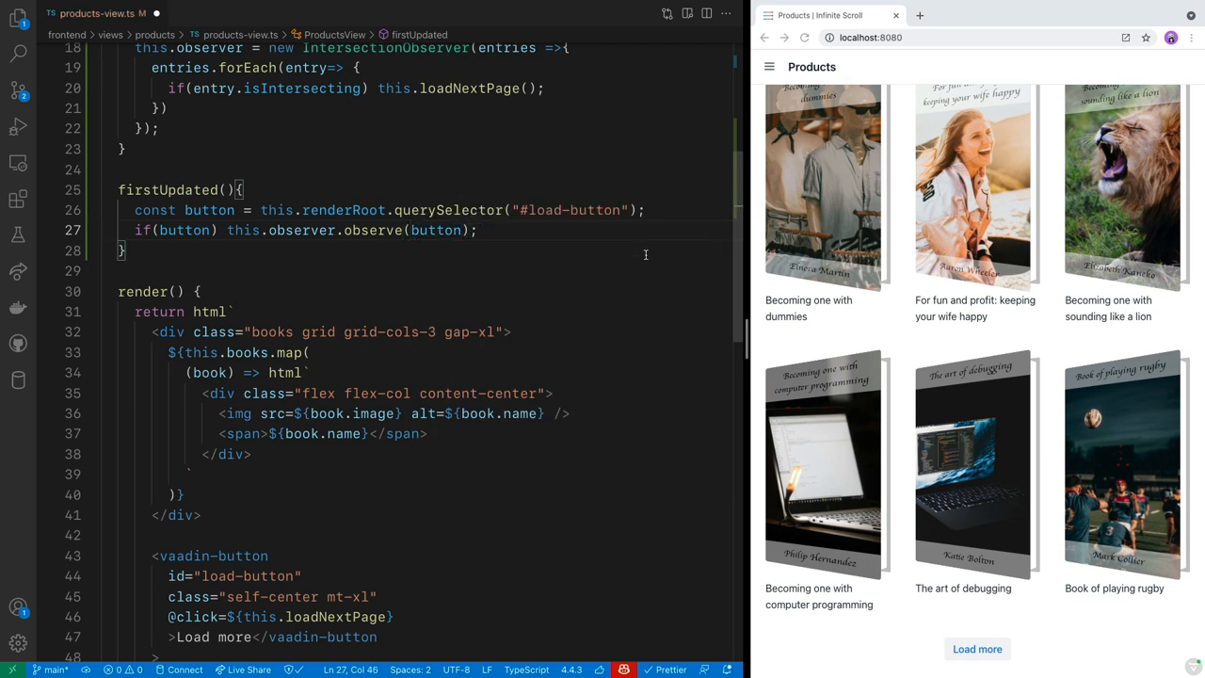
mouse_move(249, 260)
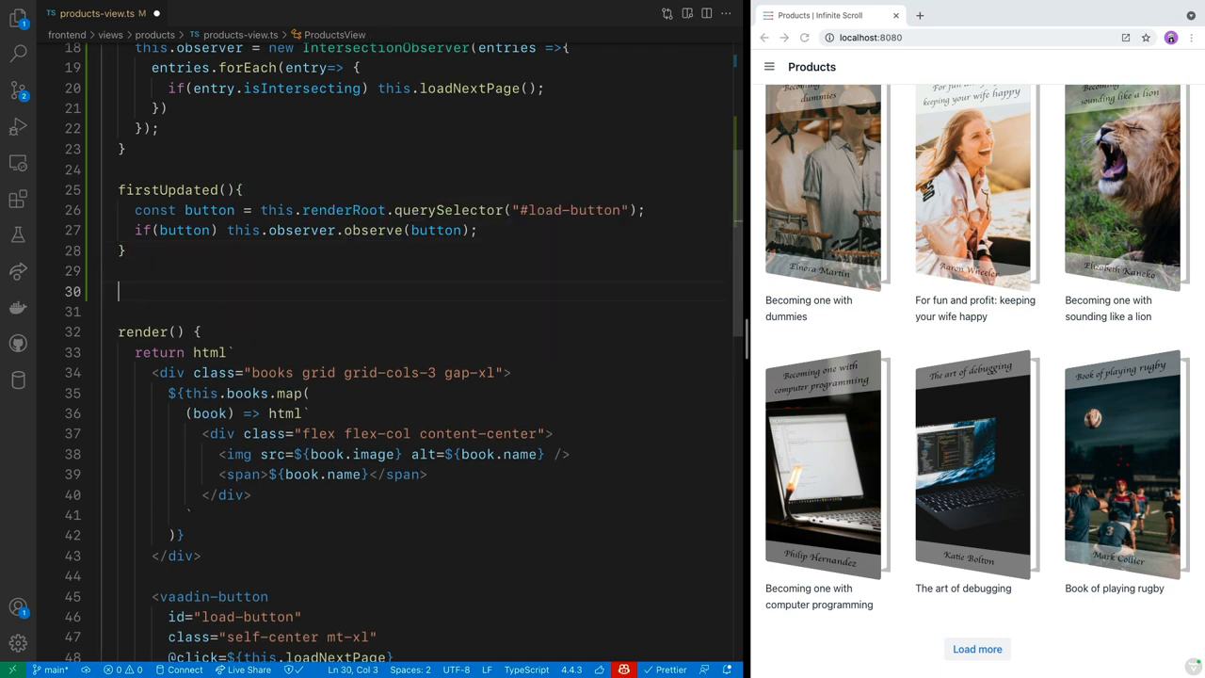
Step: Add disconnectedCallback() calling super.disconnectedCallback() and this.observer.disconnect()
text(disconnectedCallback(){)
click(418, 311)
text(super.disconnectedCallback()
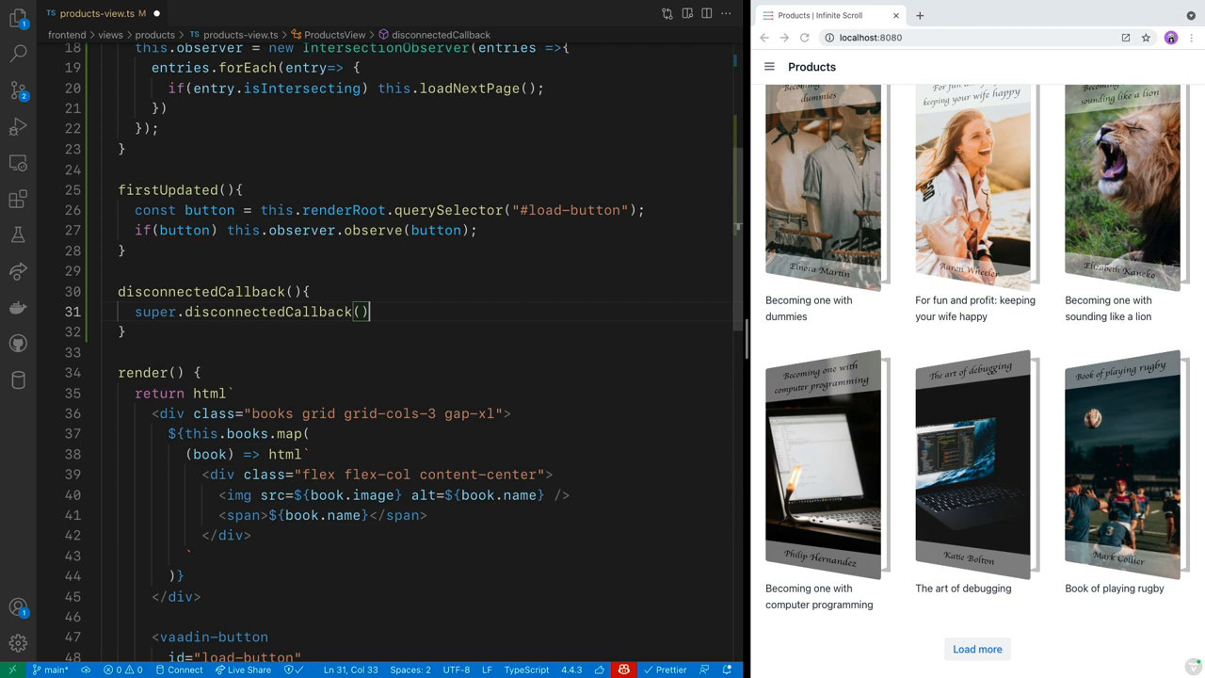
text(o)
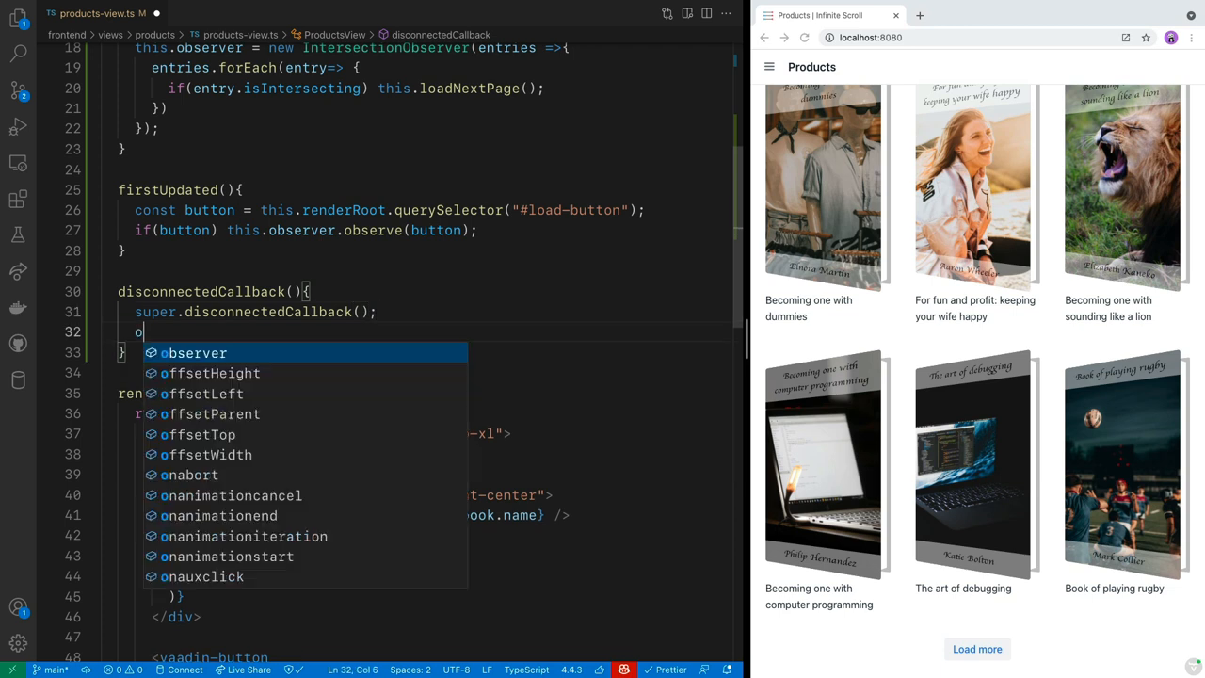
text(this.observer.disconnect)
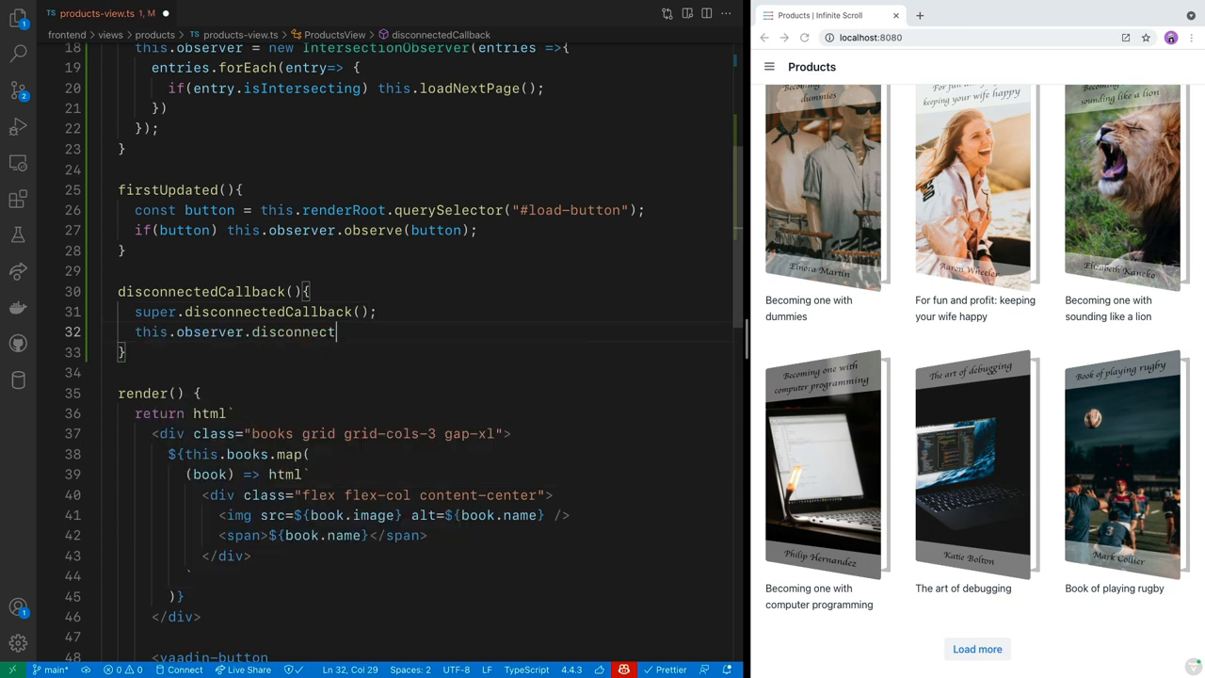
text(();)
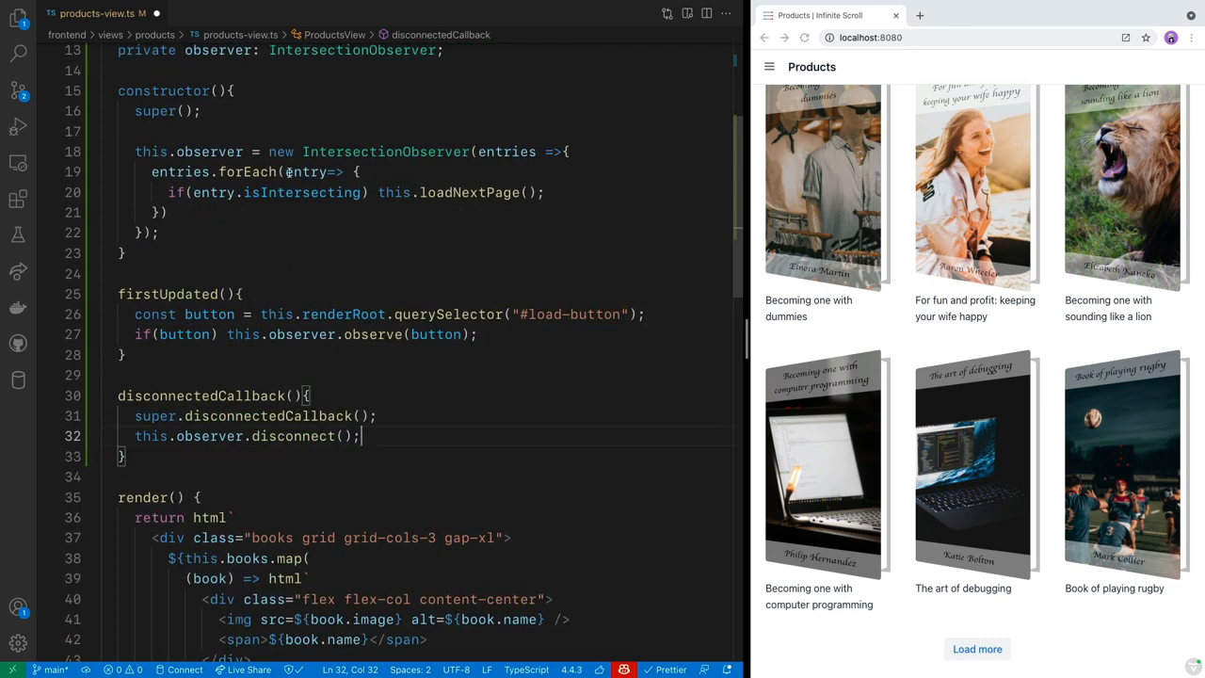
mouse_move(301, 192)
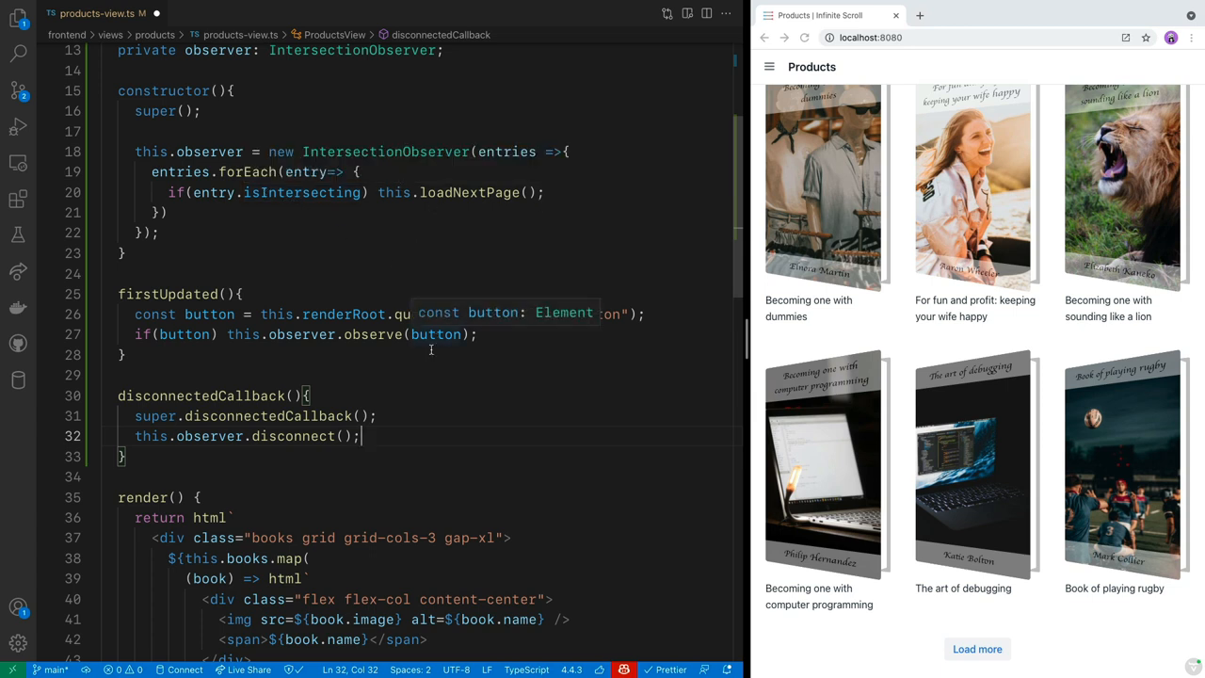
Step: Scroll the Products page to watch books like The art of playing the cello load automatically
scroll(down, 3)
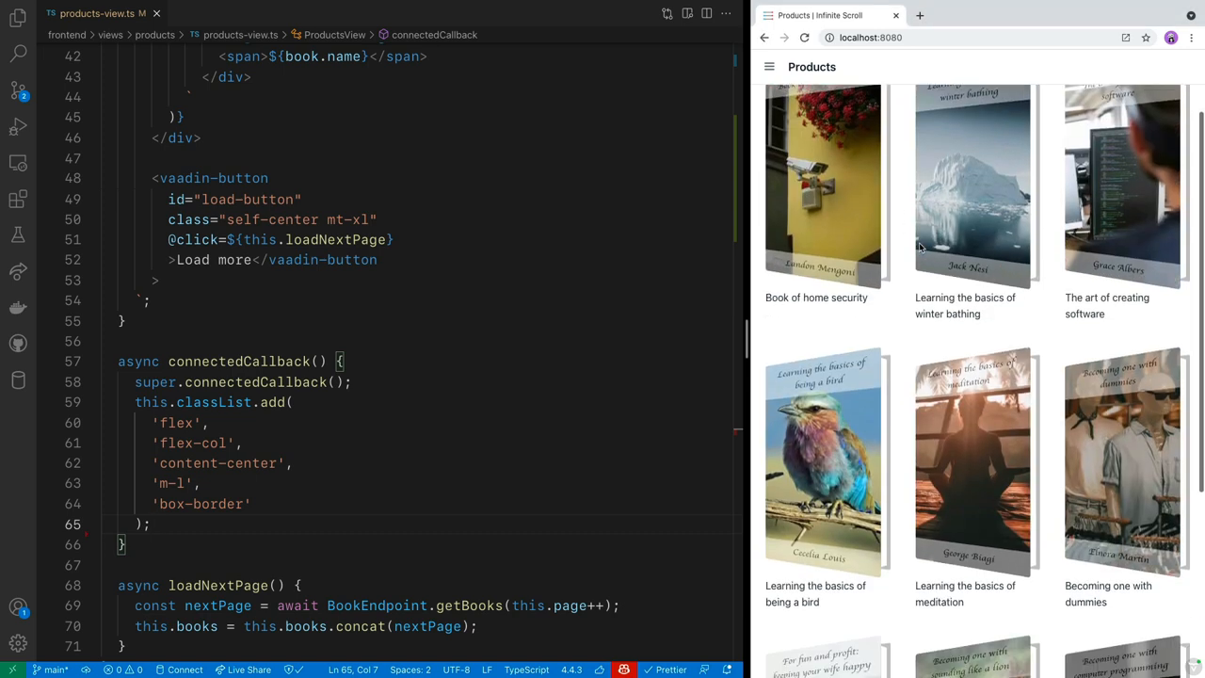
scroll(down, 3)
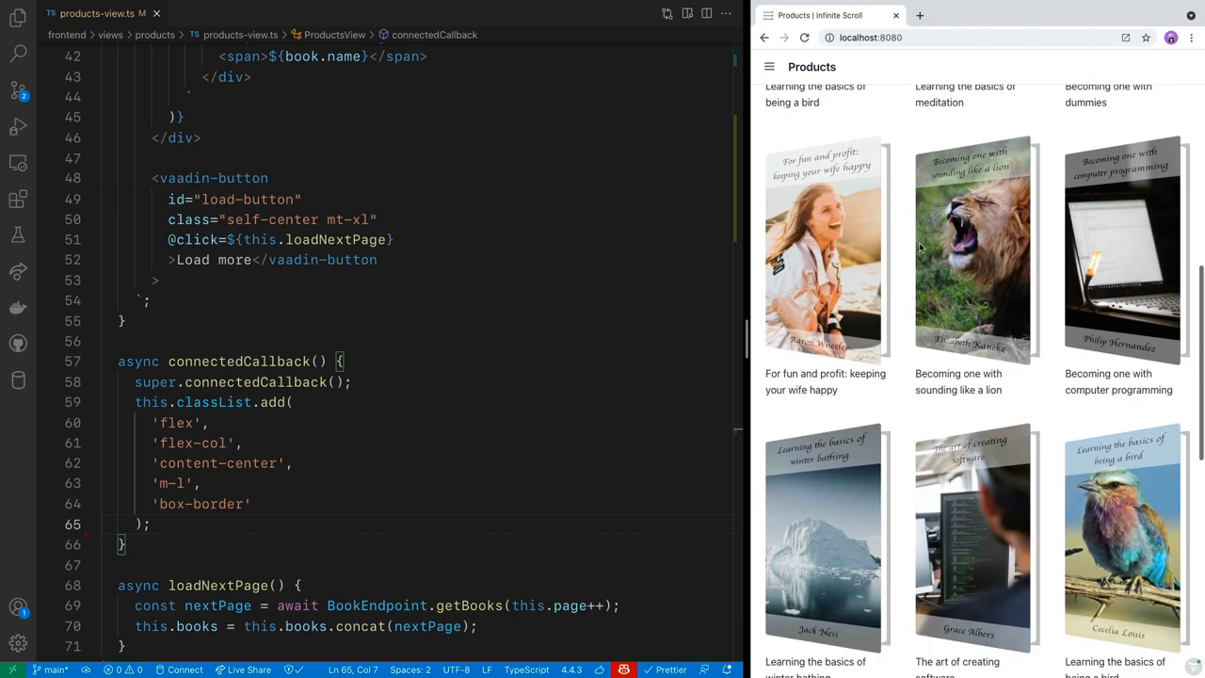
scroll(down, 3)
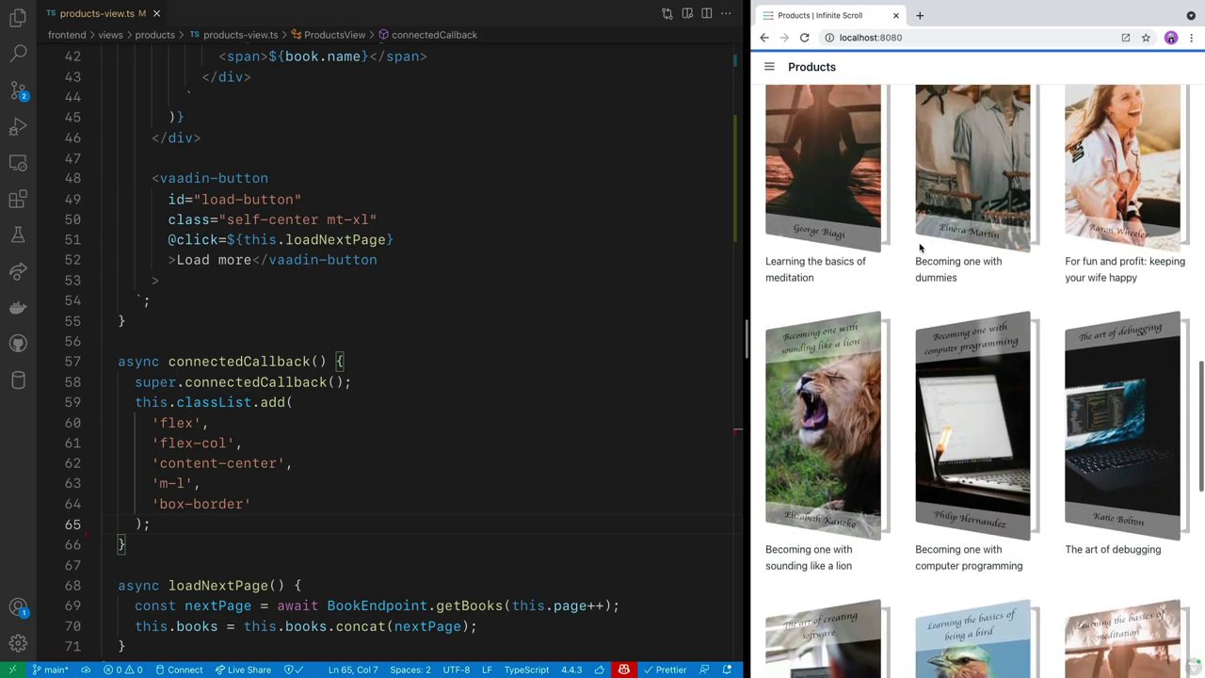
scroll(down, 3)
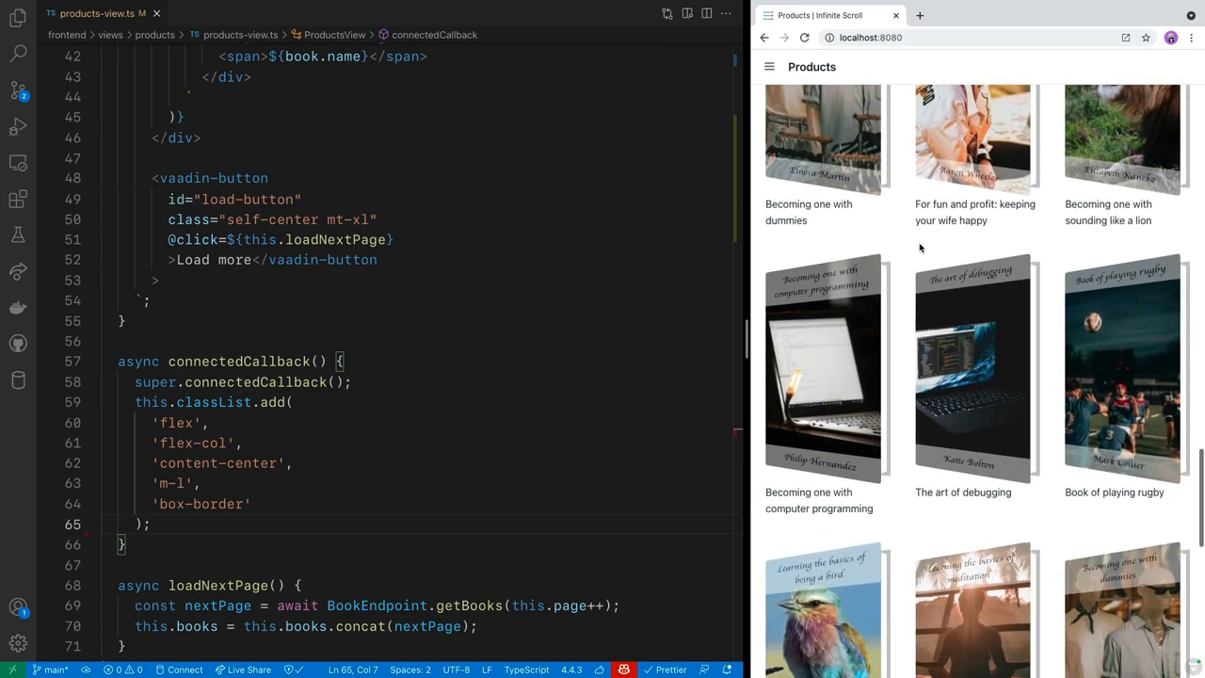
scroll(down, 3)
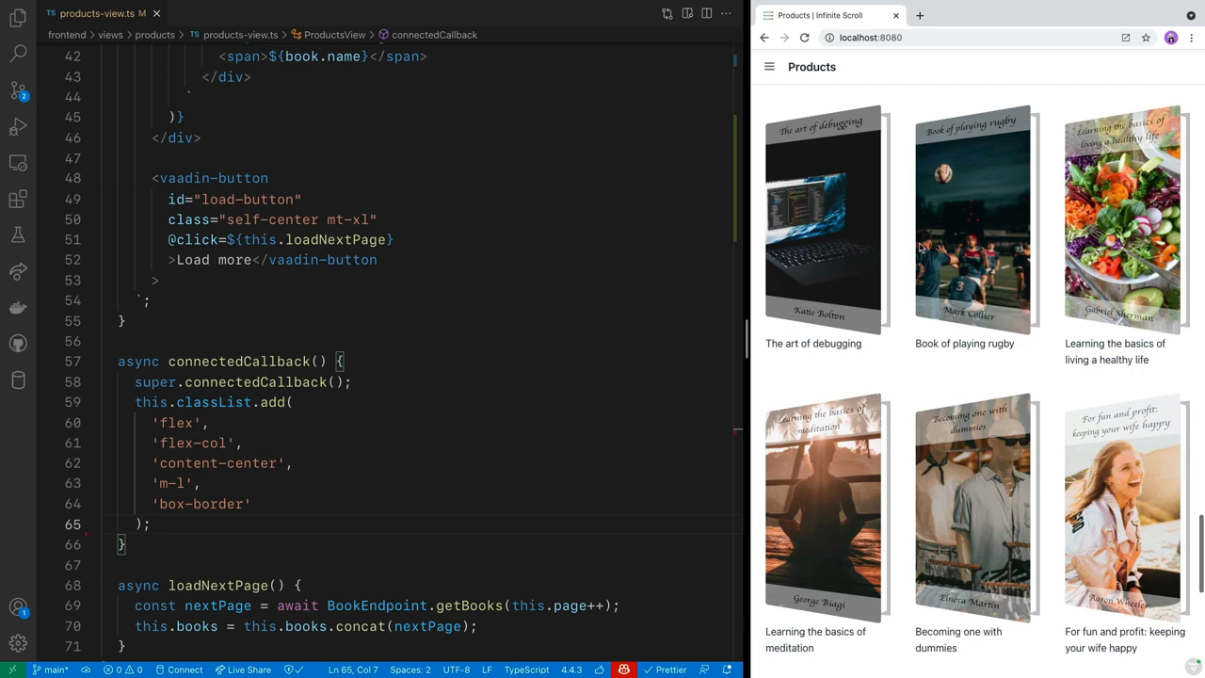
scroll(down, 3)
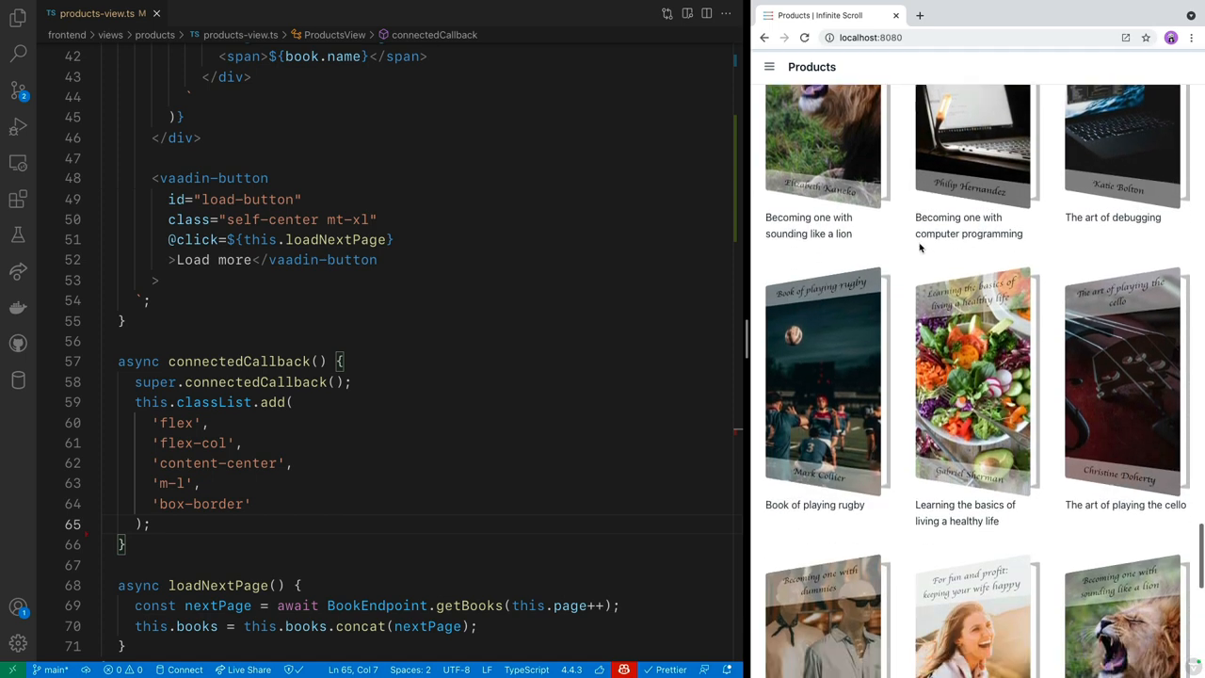
scroll(down, 3)
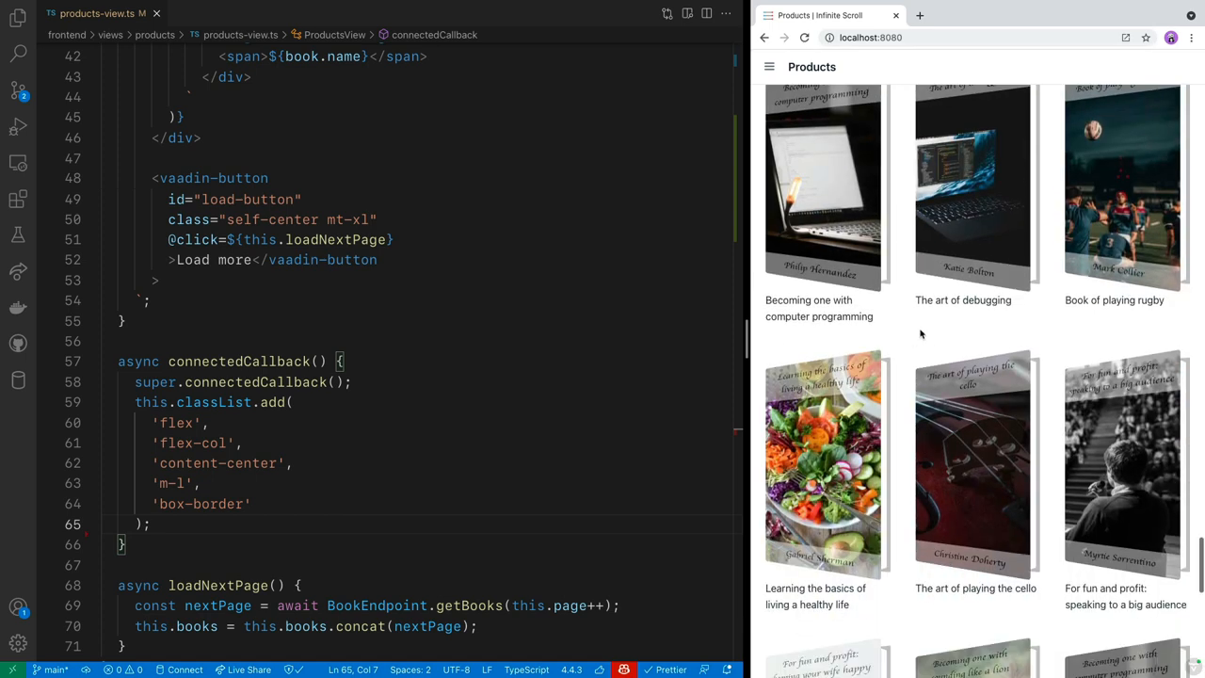
mouse_move(757, 206)
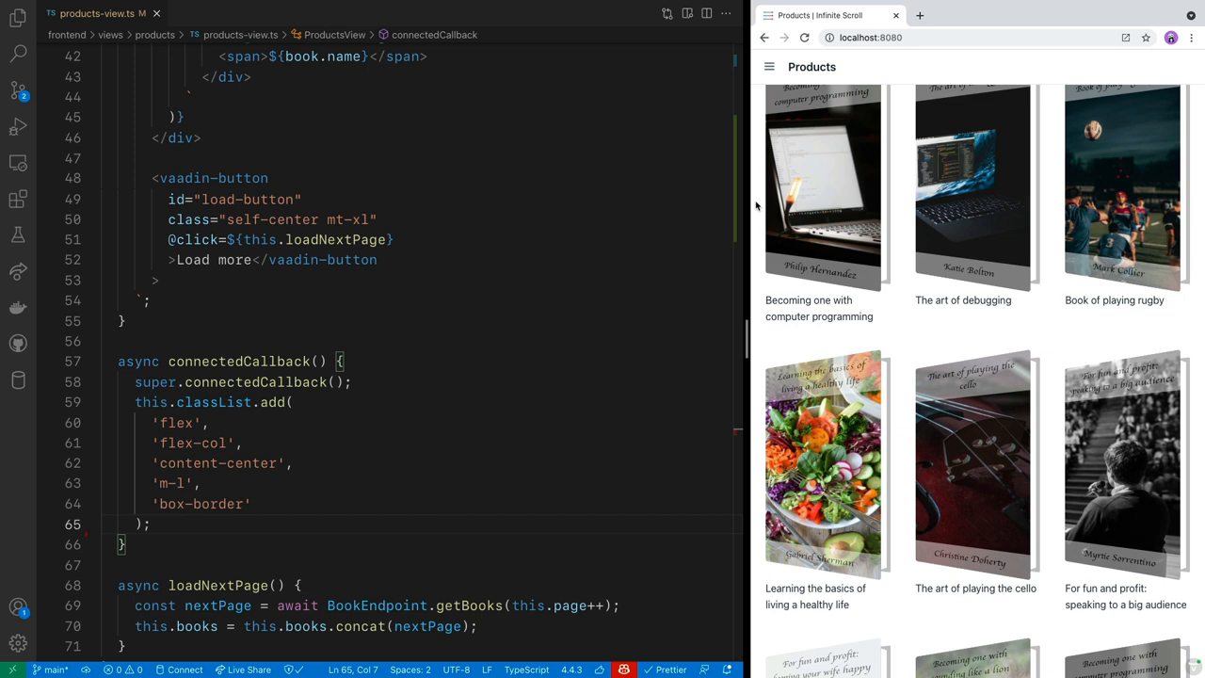
mouse_move(580, 124)
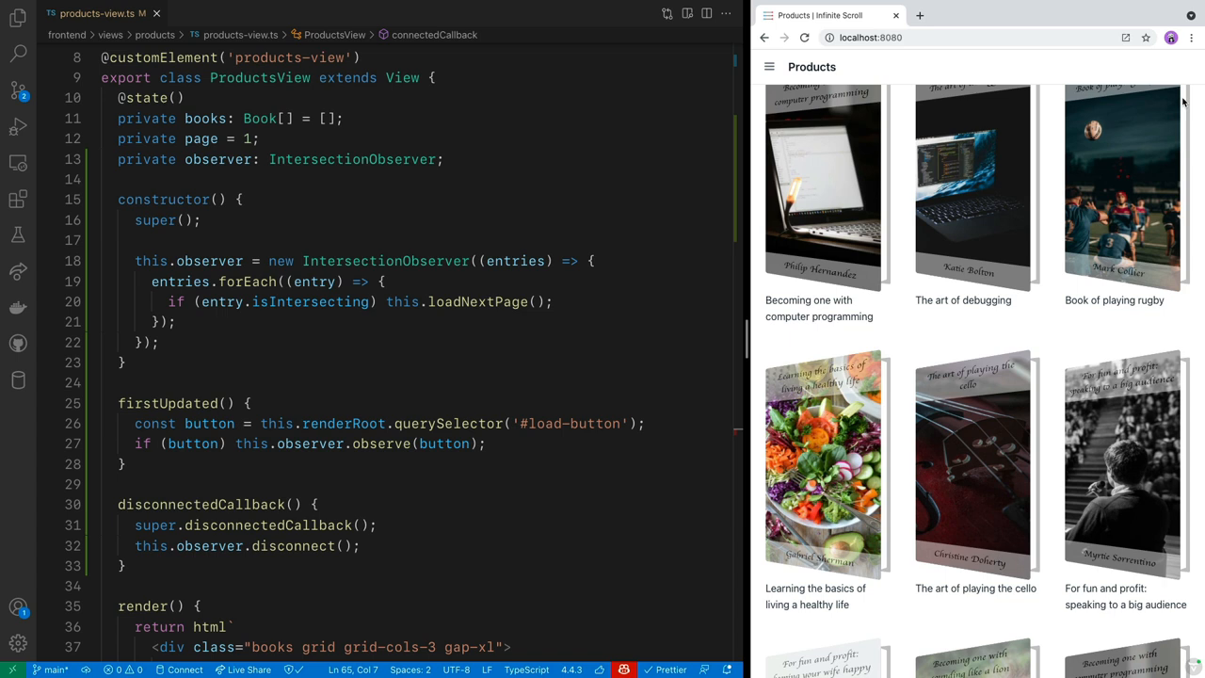
mouse_move(674, 482)
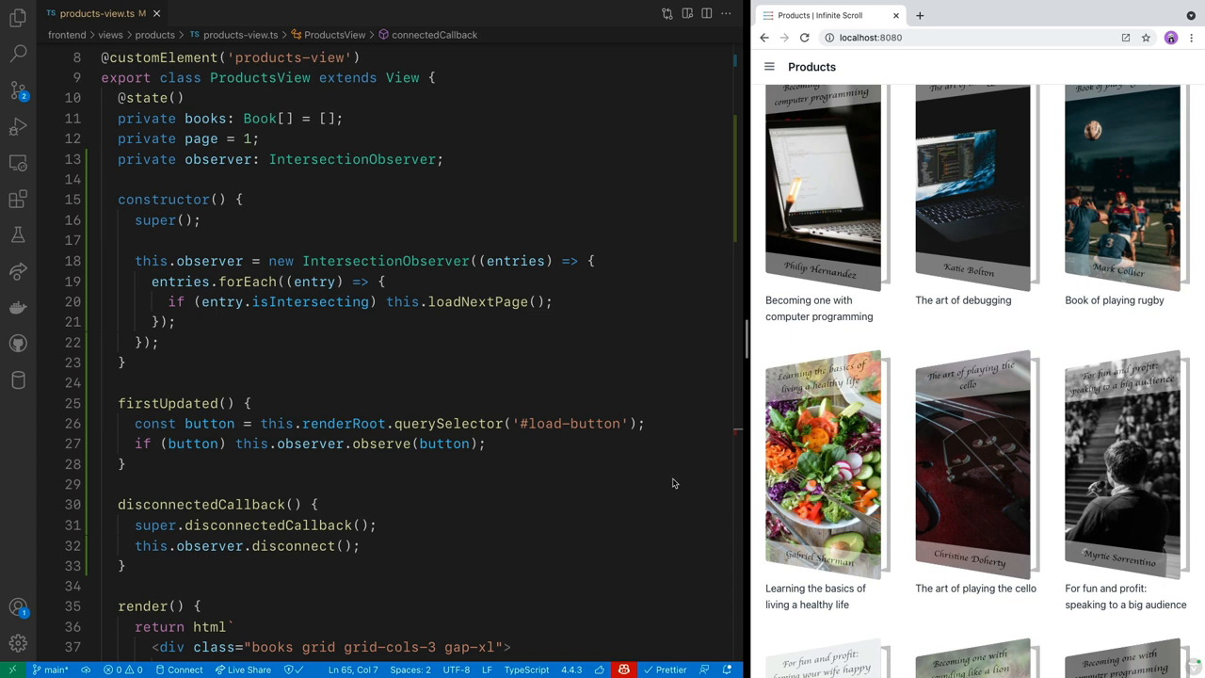
mouse_move(644, 345)
text(},)
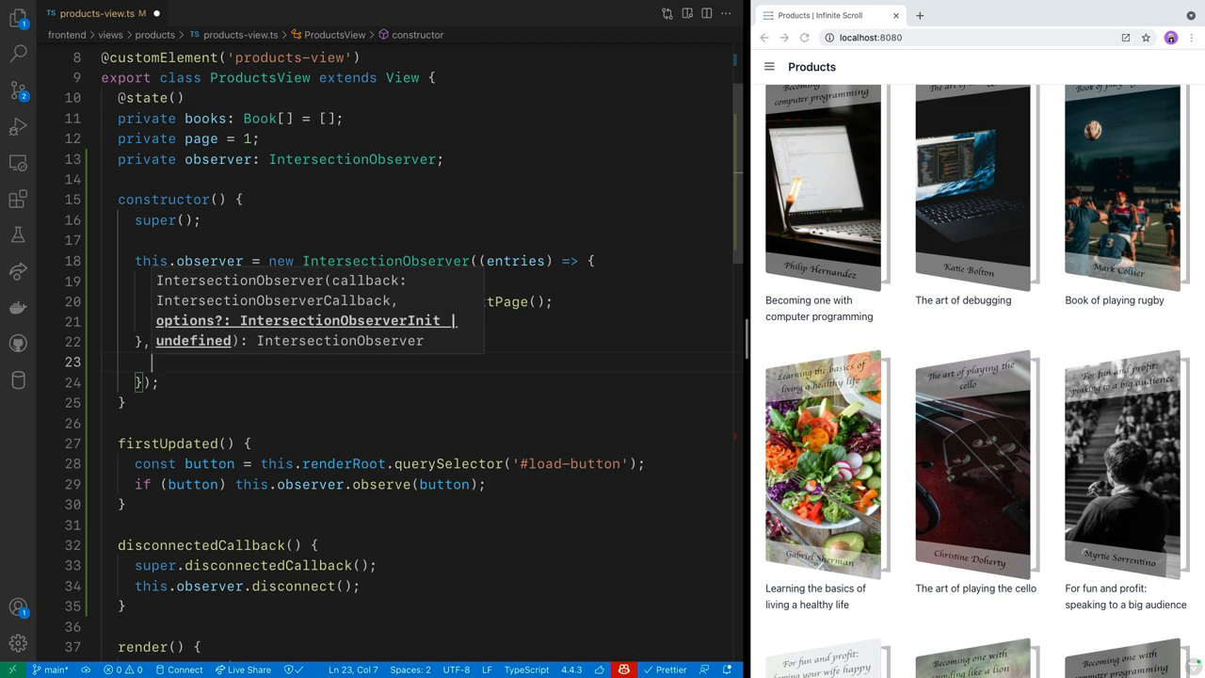
Step: Pass the observer an options object with rootMargin "0px 0px 200px 0px"
text(rootMargin: ")
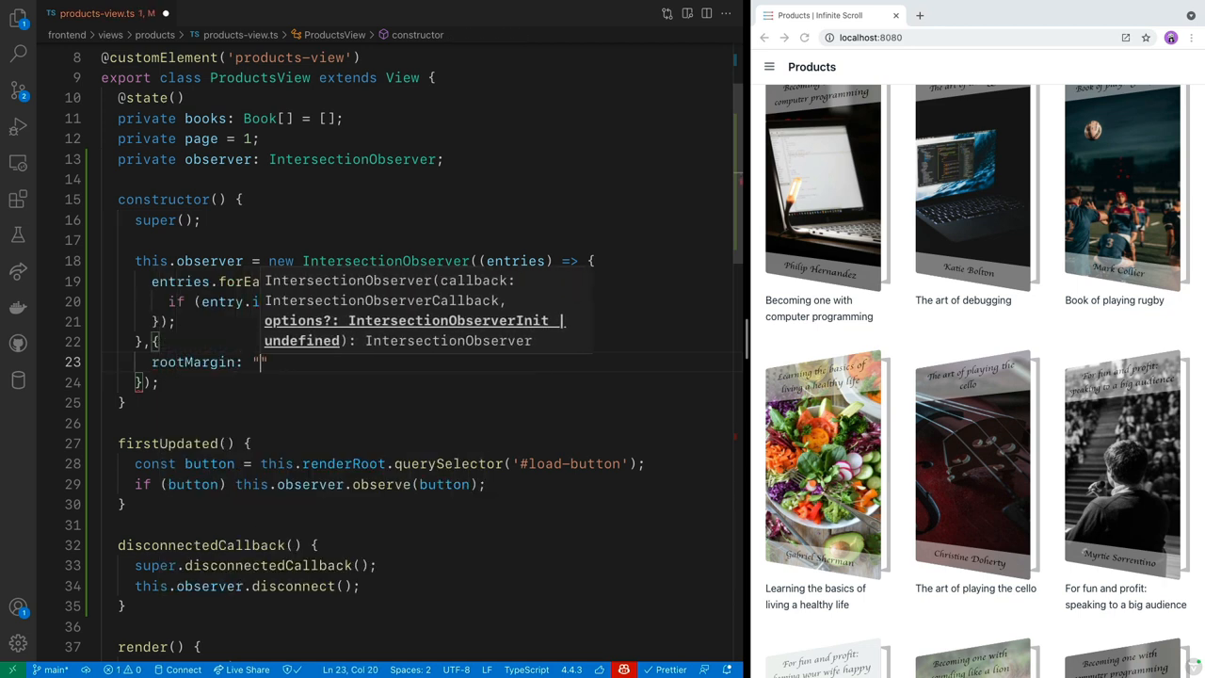
click(258, 361)
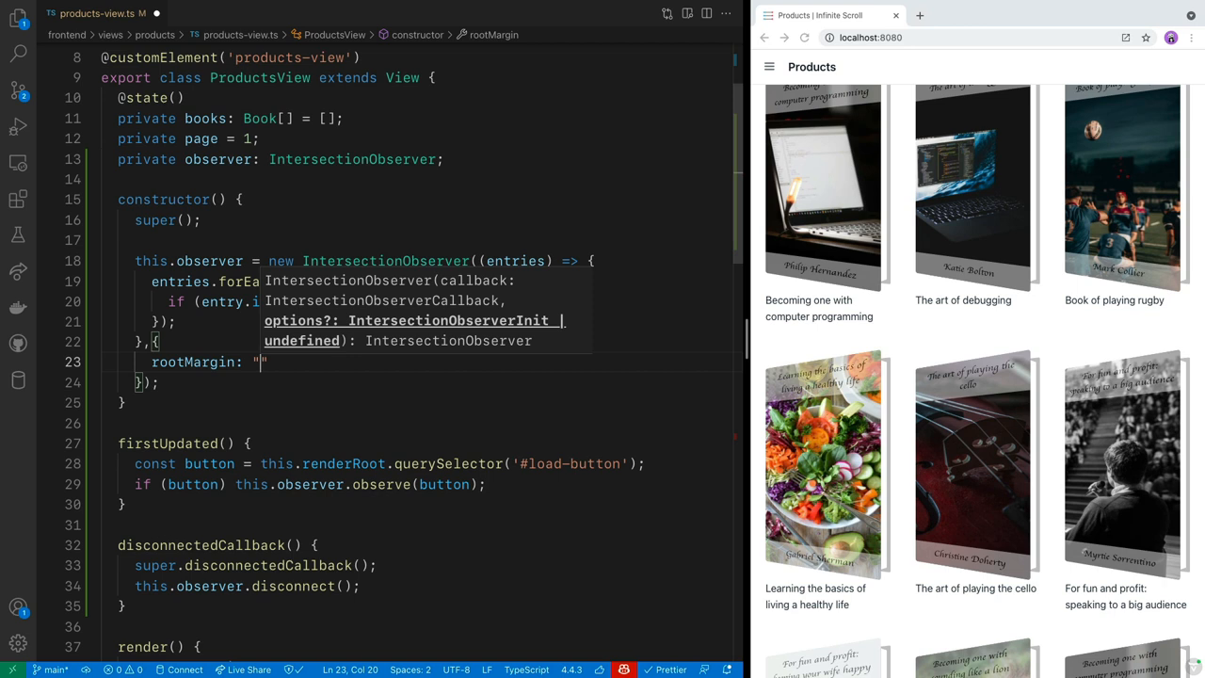
text(0px 0px)
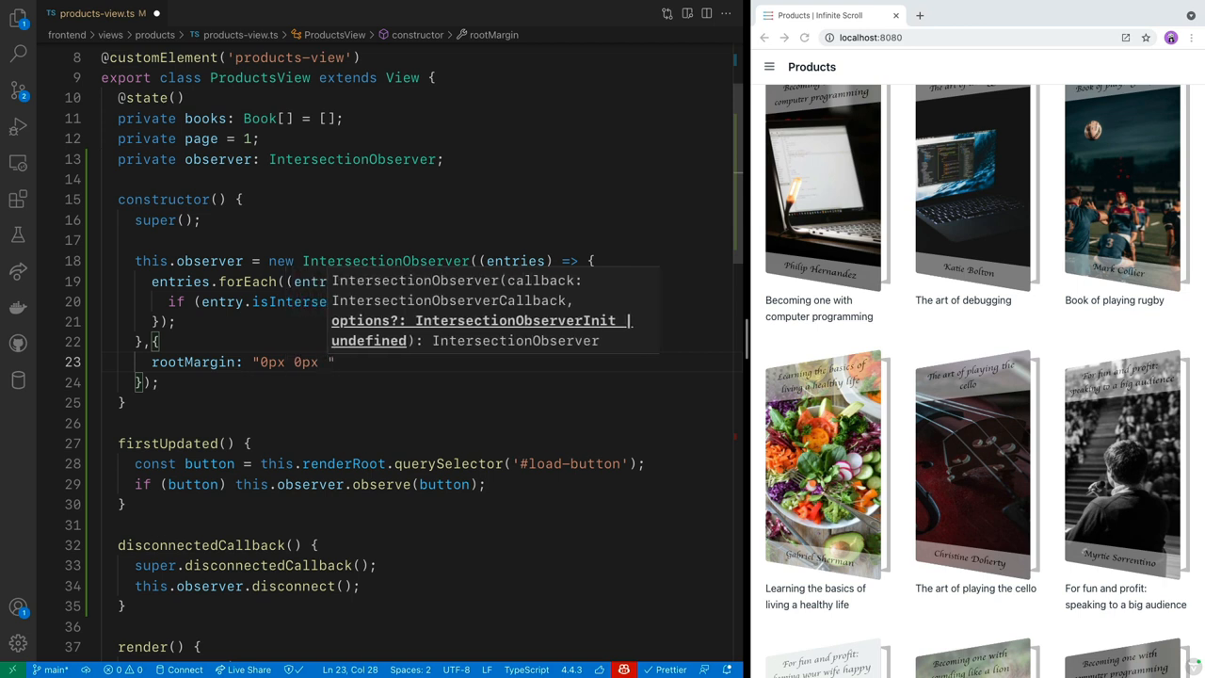
text(200px)
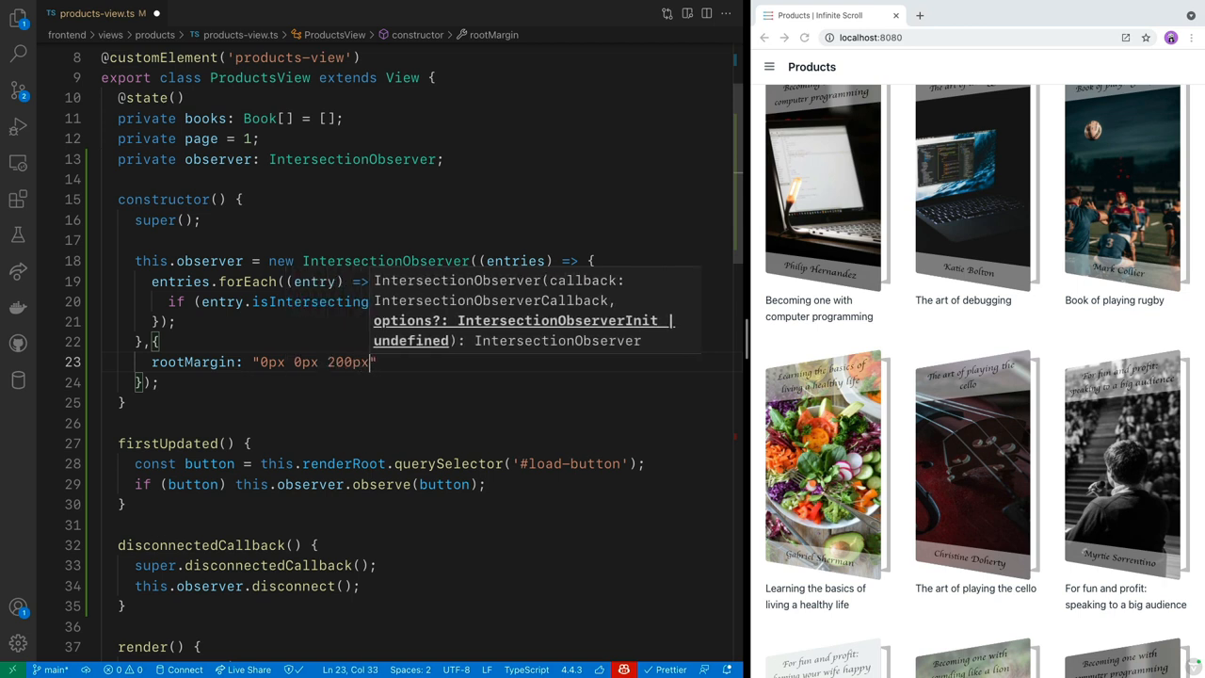
text(0px)
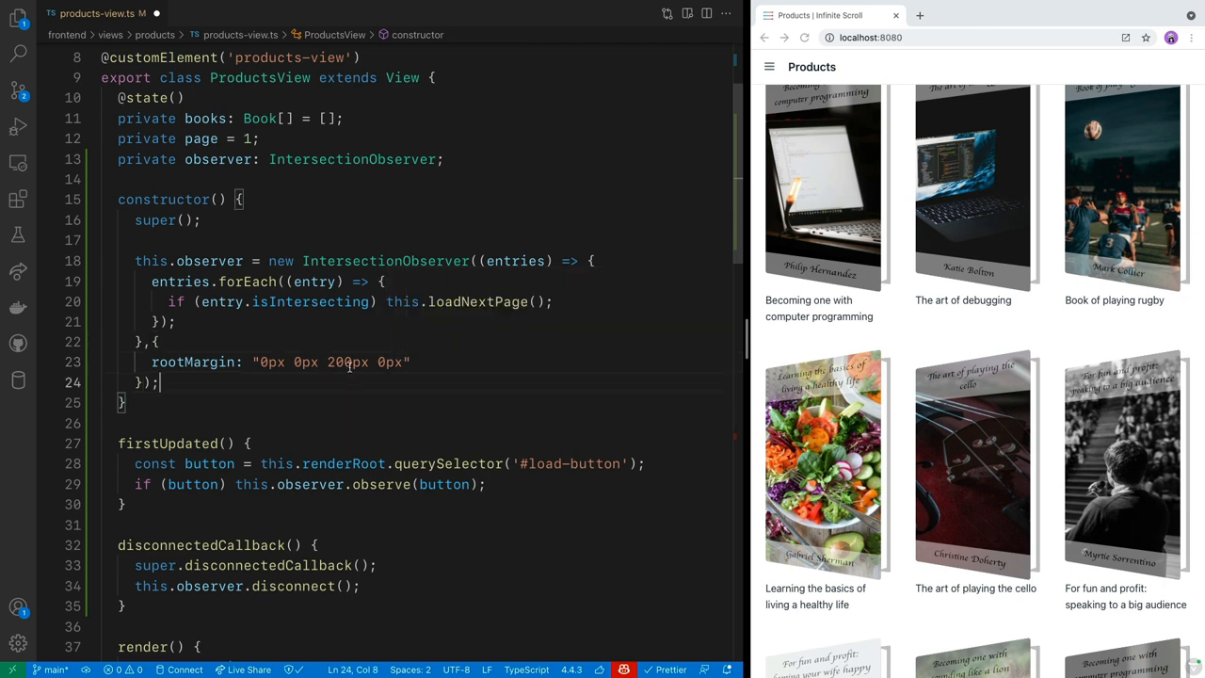
mouse_move(757, 610)
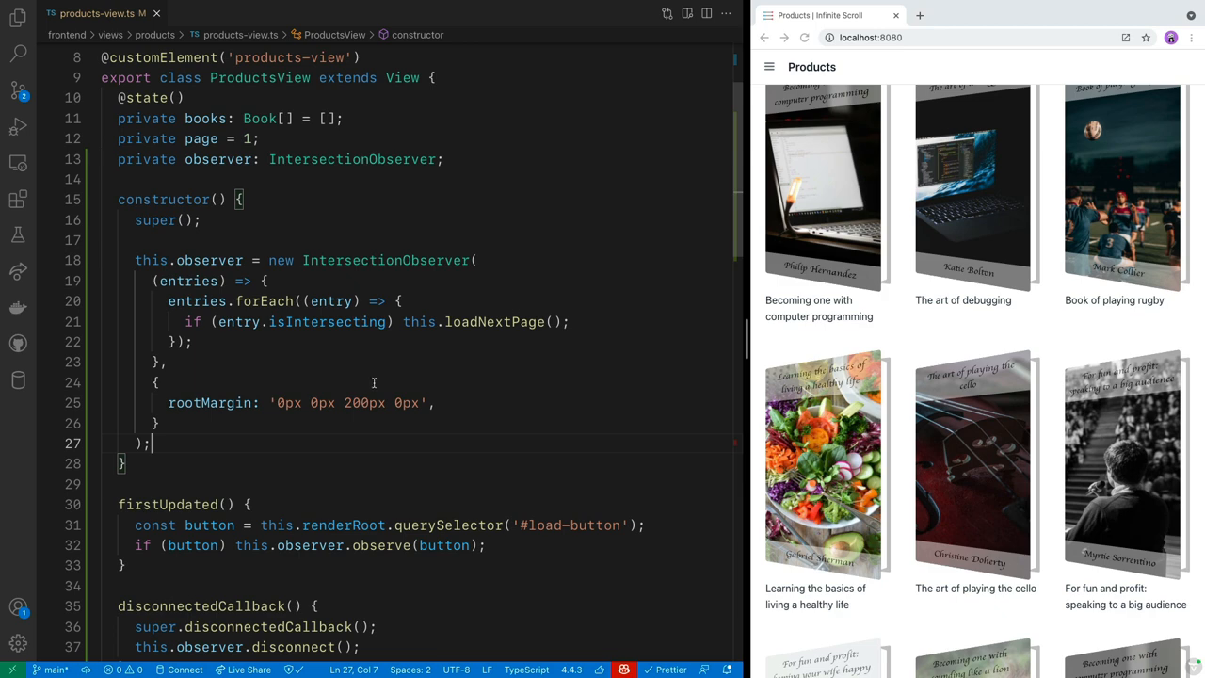
mouse_move(538, 292)
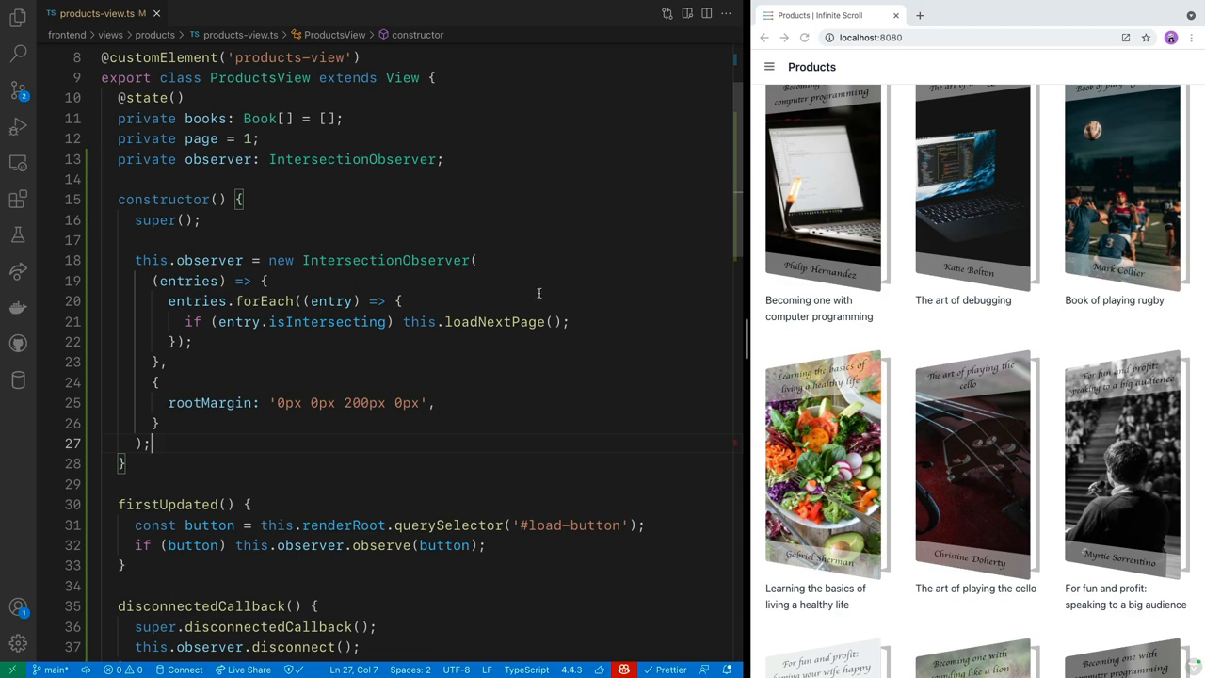
Step: Scroll the reloaded Products page to confirm books like Learning the basics of meditation auto-load
scroll(down, 3)
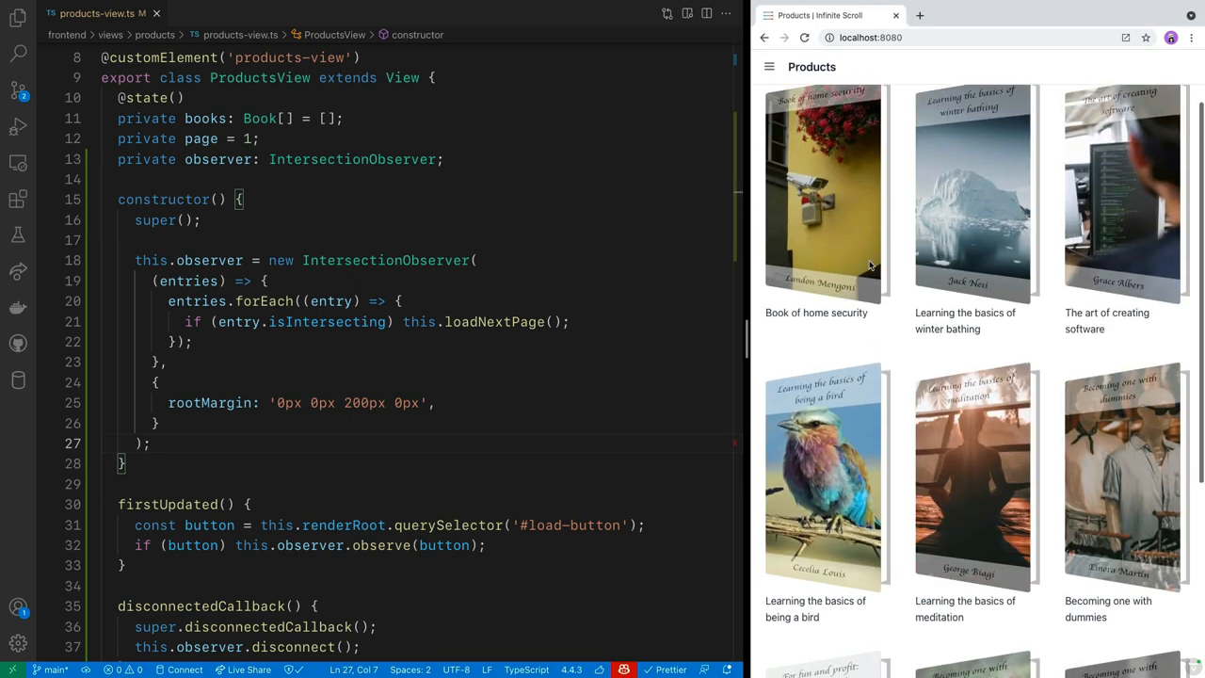
scroll(down, 3)
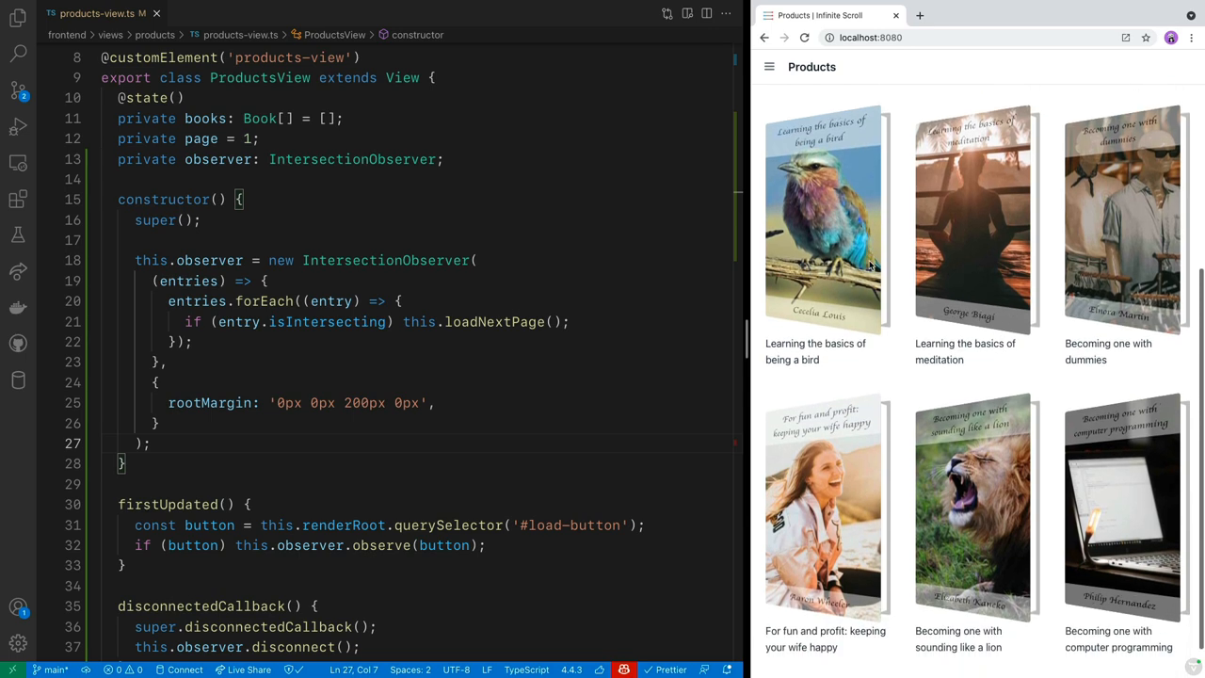
scroll(down, 3)
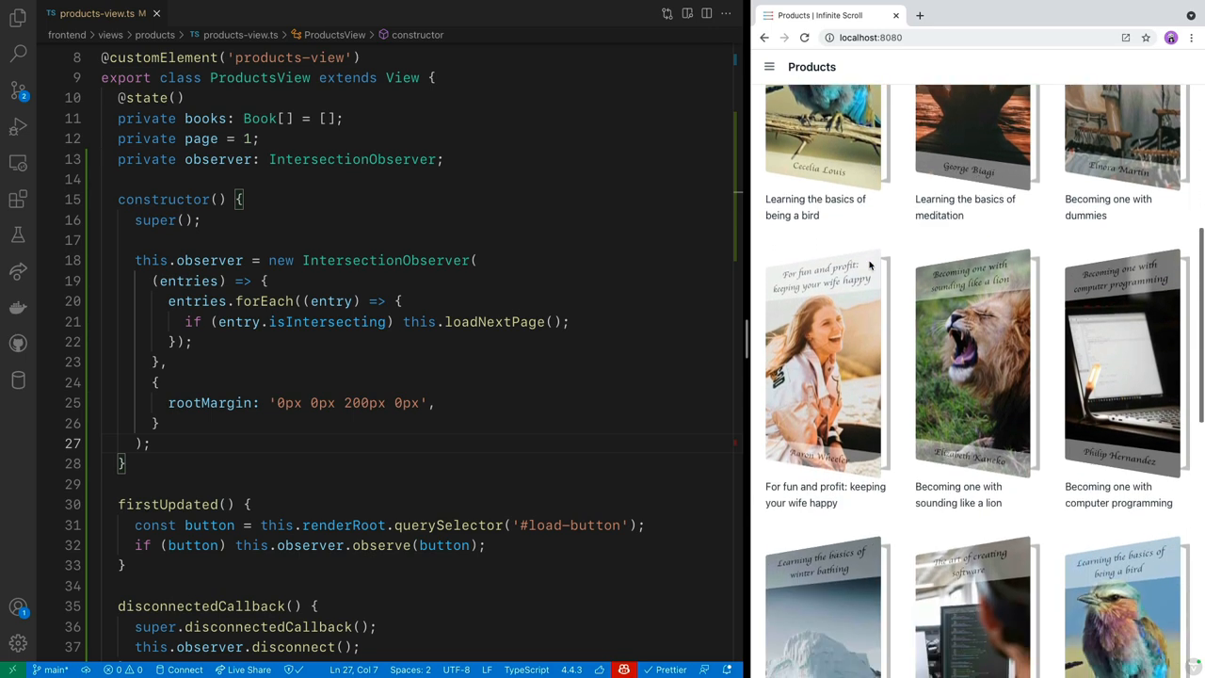
scroll(down, 3)
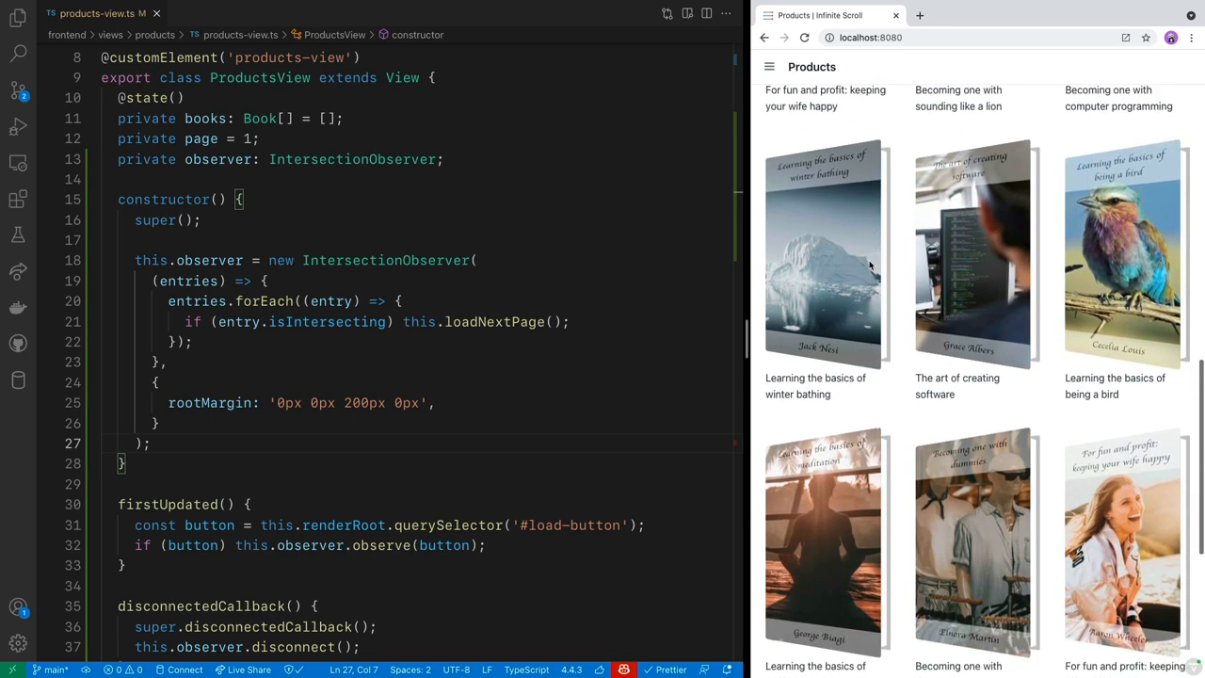